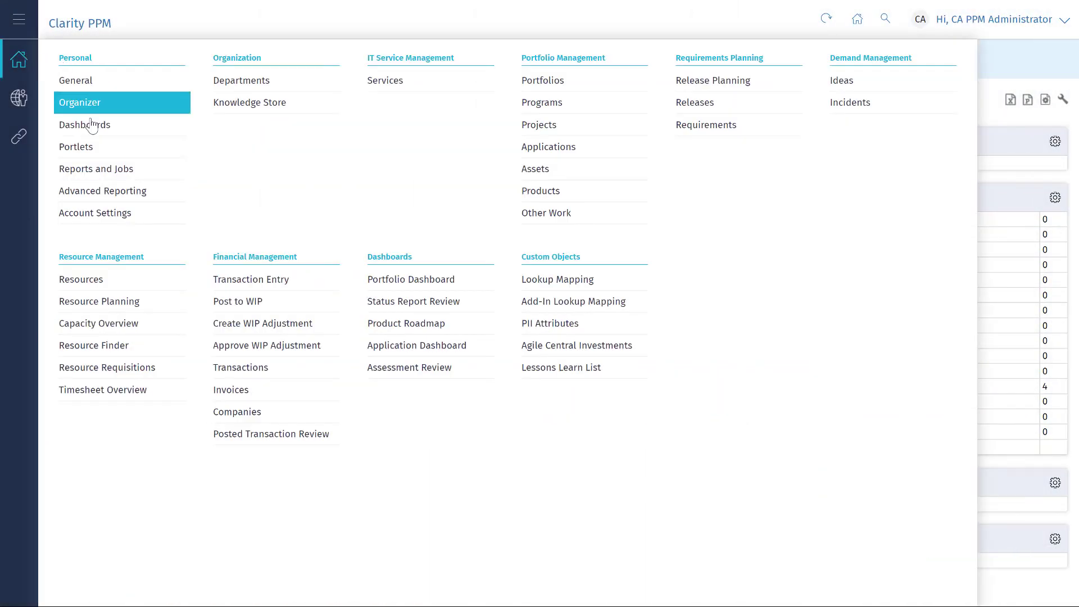
- Go to Advanced Reporting from the Personal section of the main menu
click(103, 191)
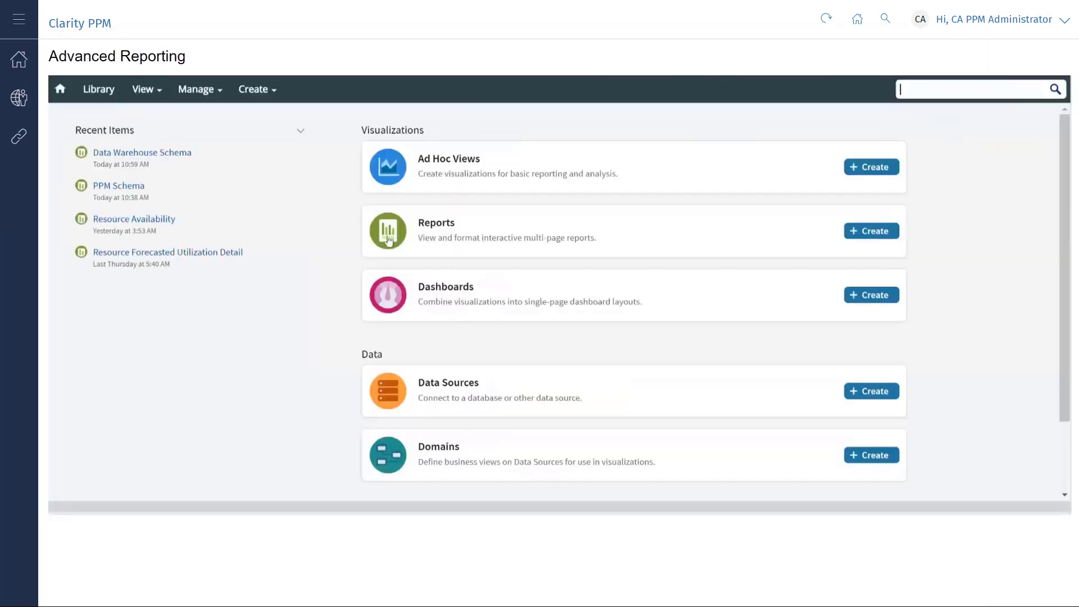
mouse_move(387, 239)
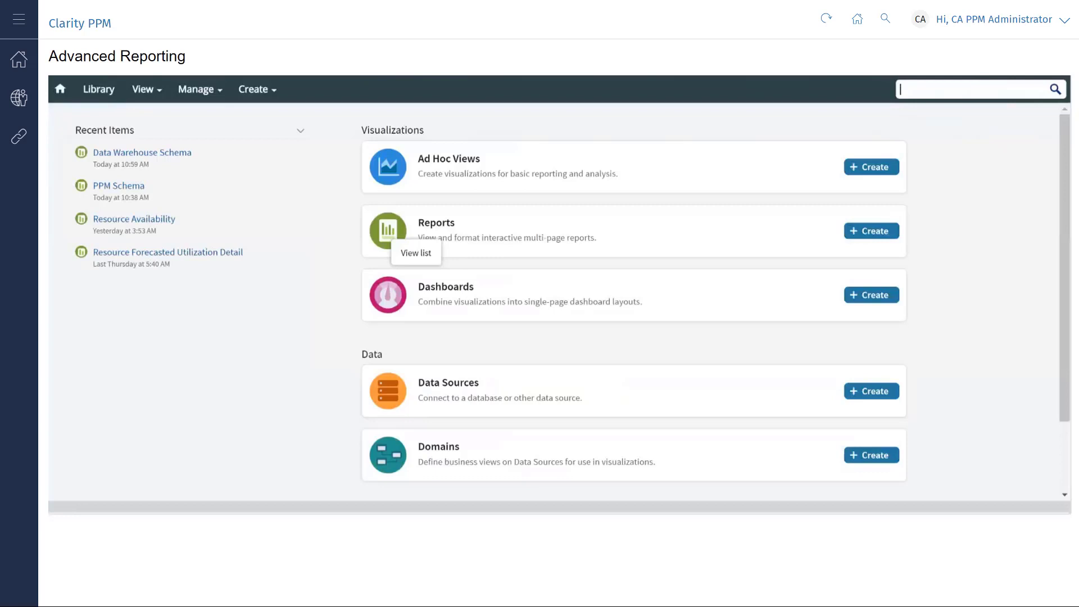
- Search the repository for 'Schema' and open Data Warehouse Schema's scheduled jobs
text(Schema)
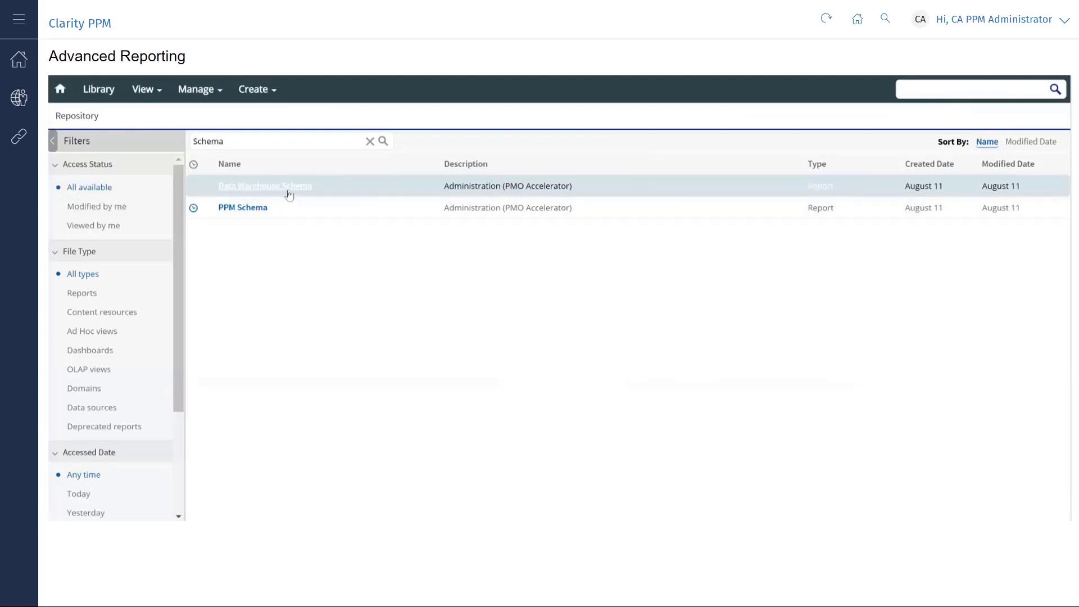
right_click(265, 186)
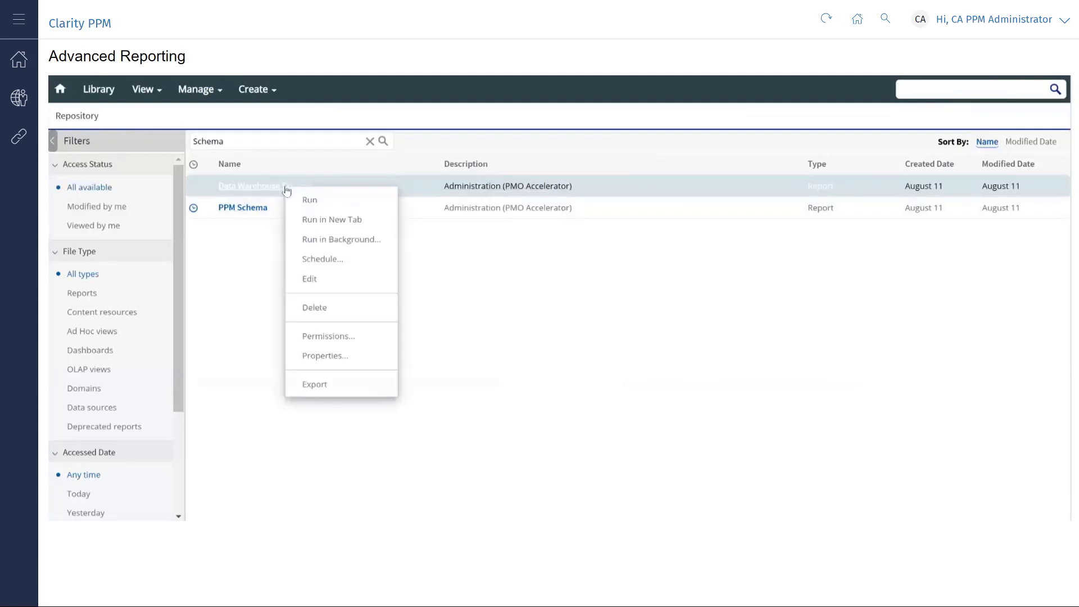
click(493, 328)
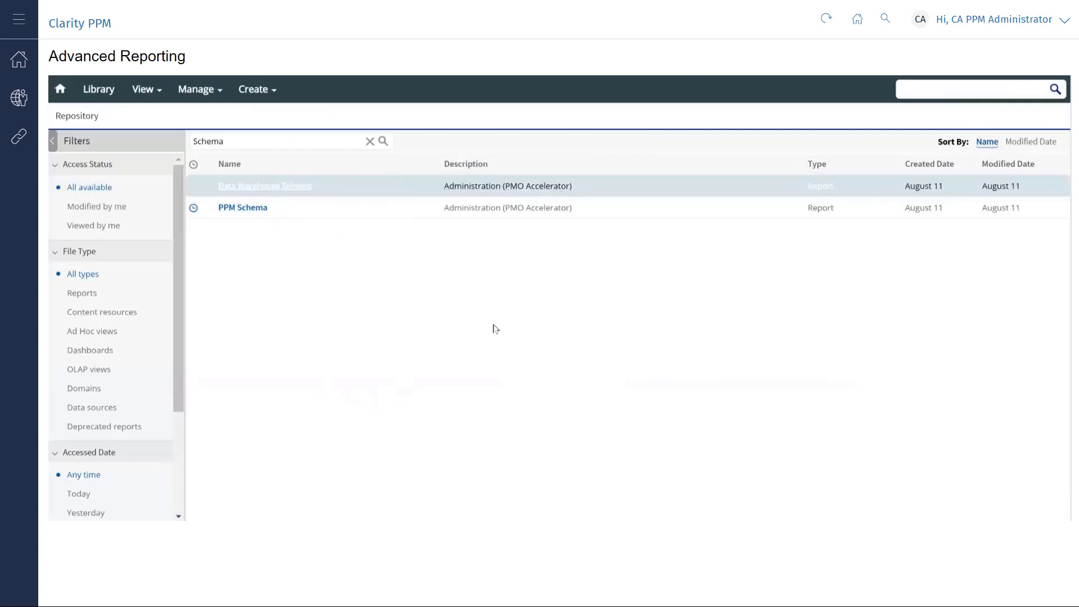
- Start a new schedule for the Data Warehouse Schema report with Create Schedule
click(264, 186)
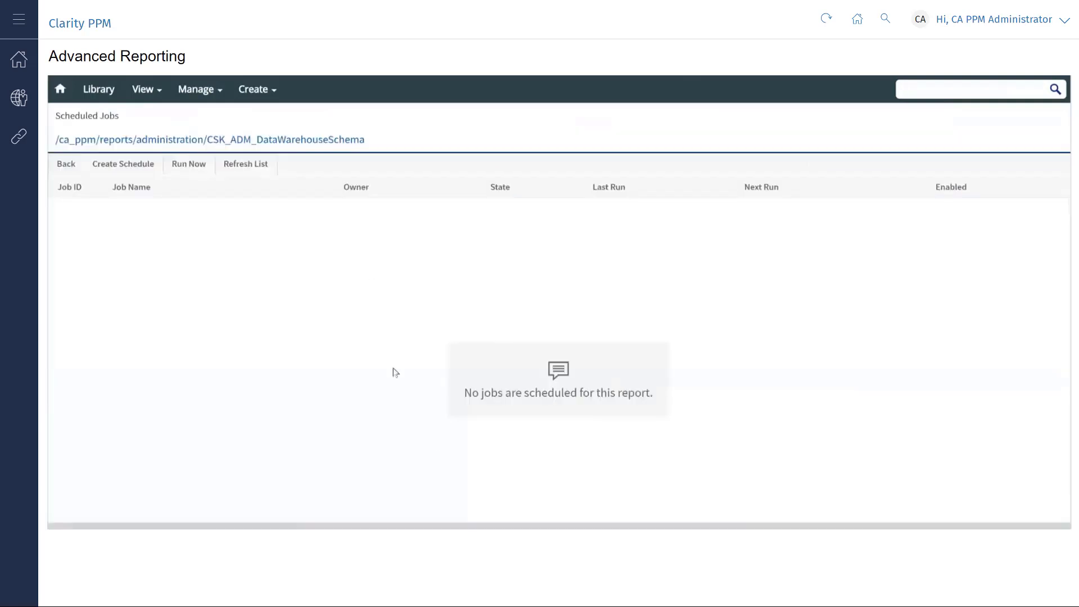
mouse_move(301, 374)
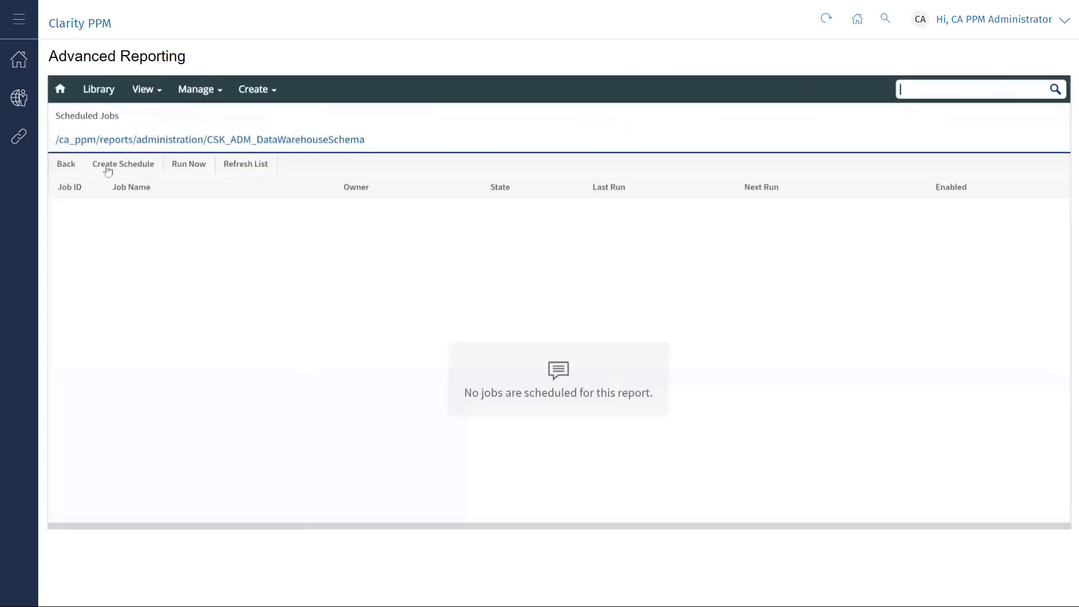
click(123, 164)
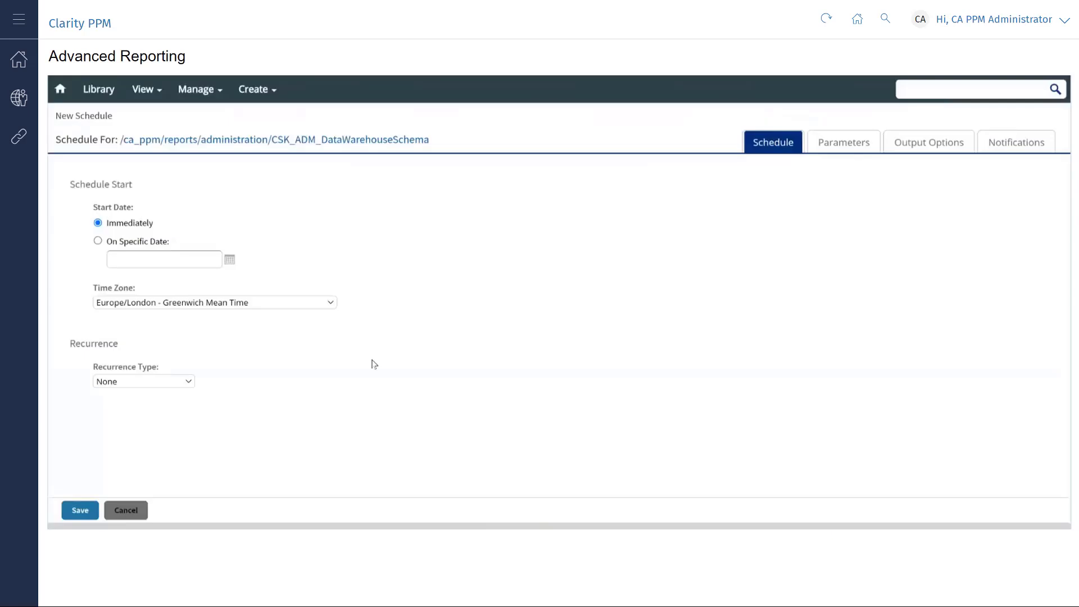
mouse_move(297, 414)
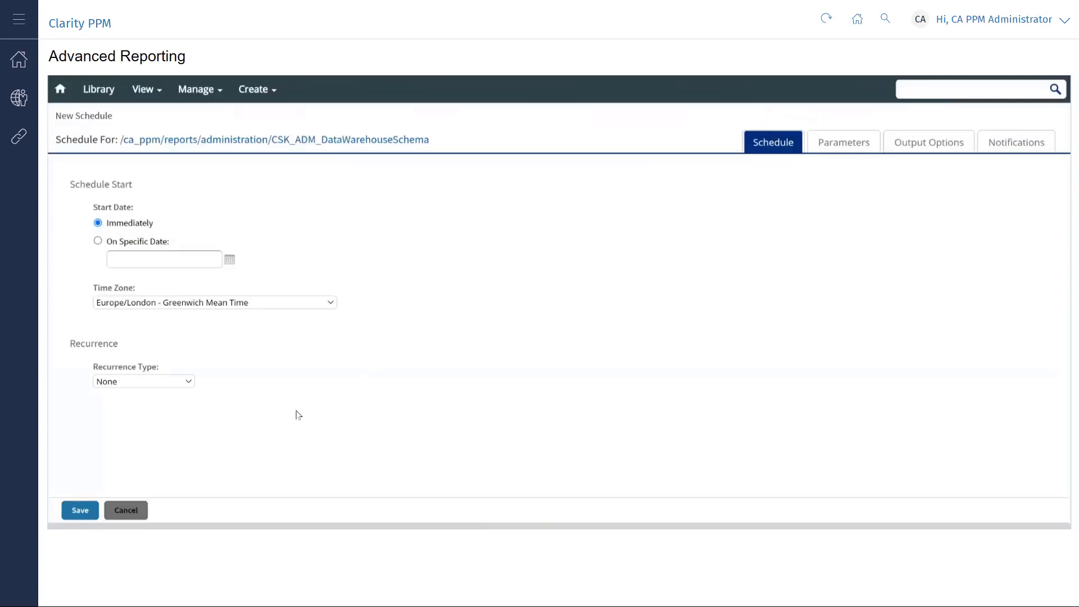
click(98, 241)
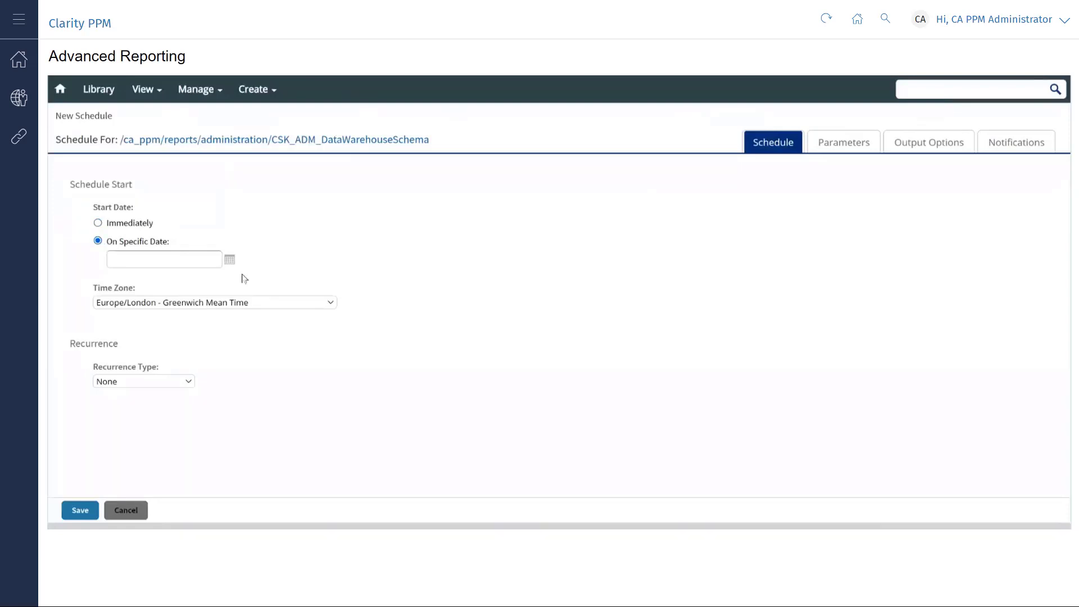
click(165, 259)
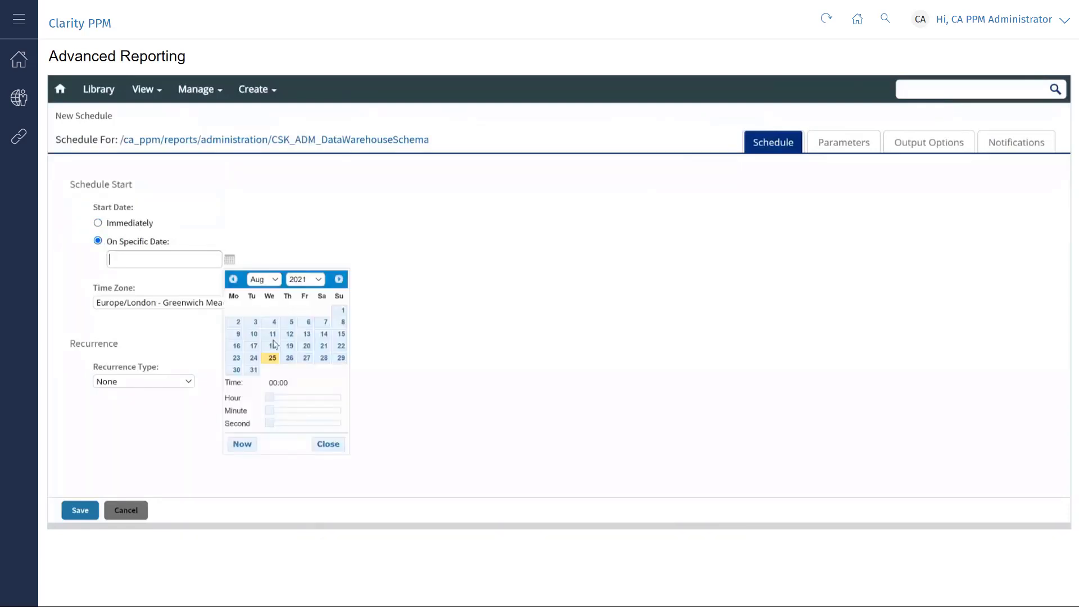
click(289, 358)
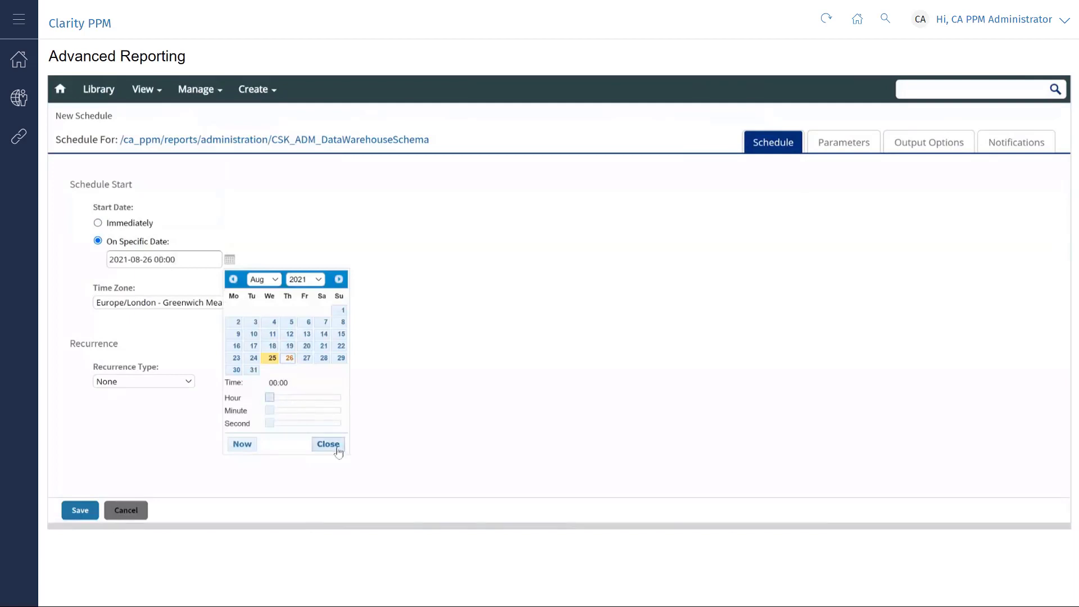
click(328, 444)
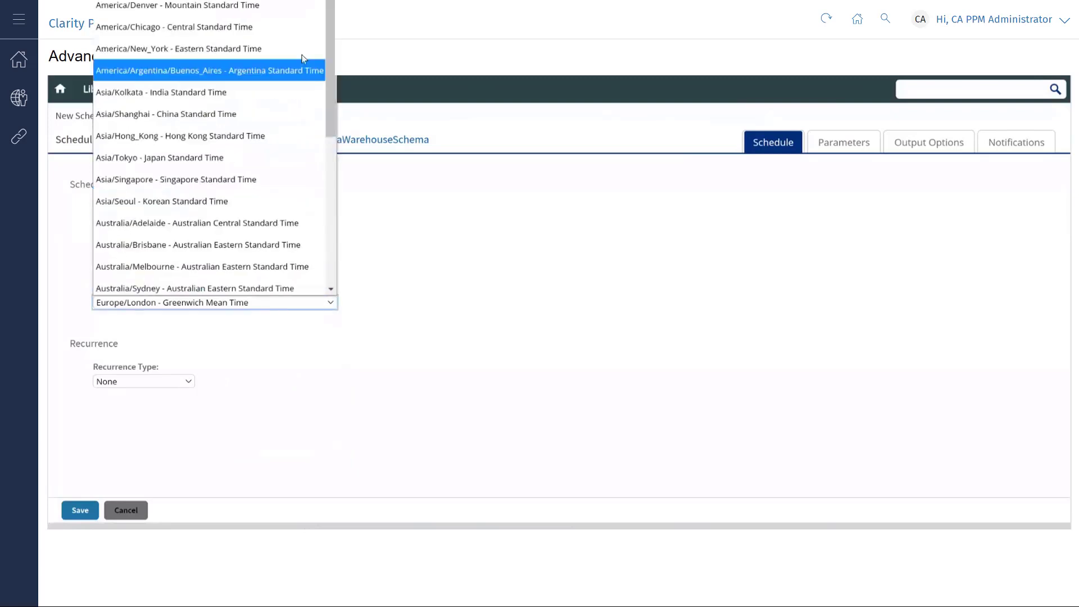
click(161, 48)
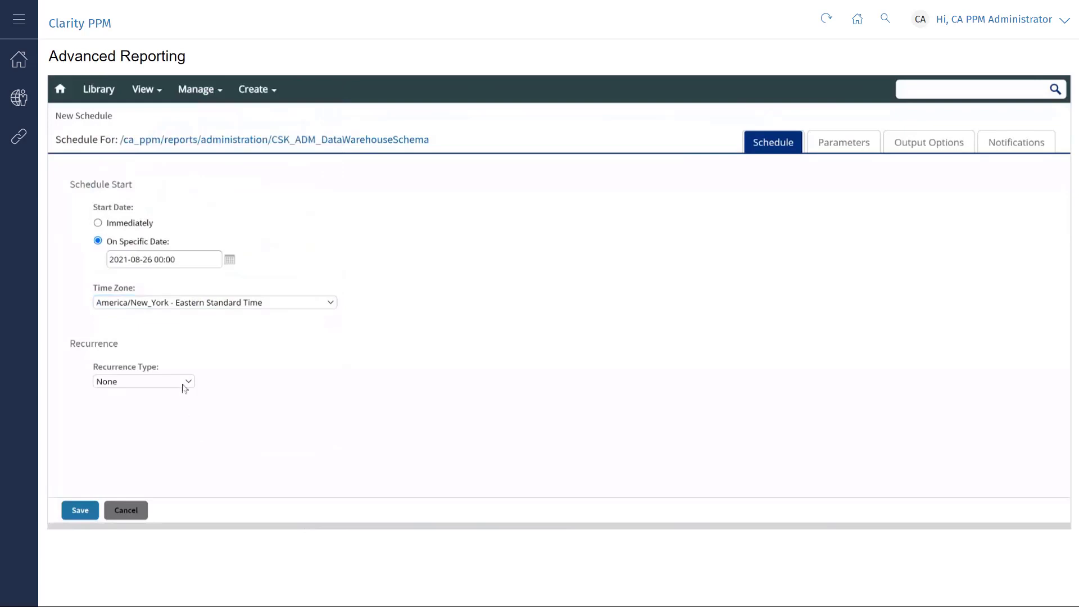
click(144, 382)
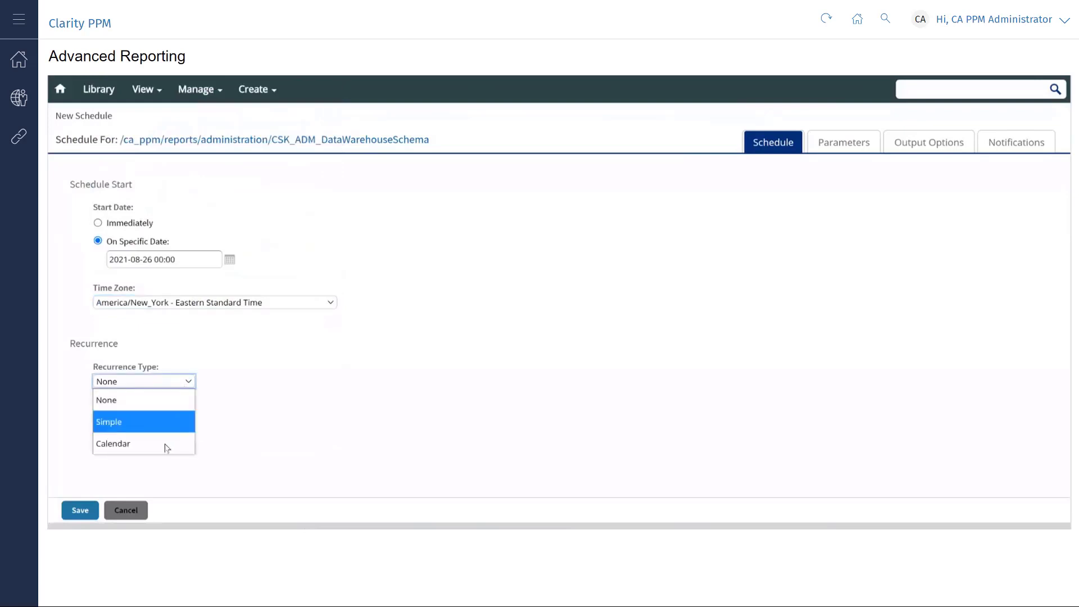
- Set the recurrence to Simple, repeating every 2 days
click(113, 444)
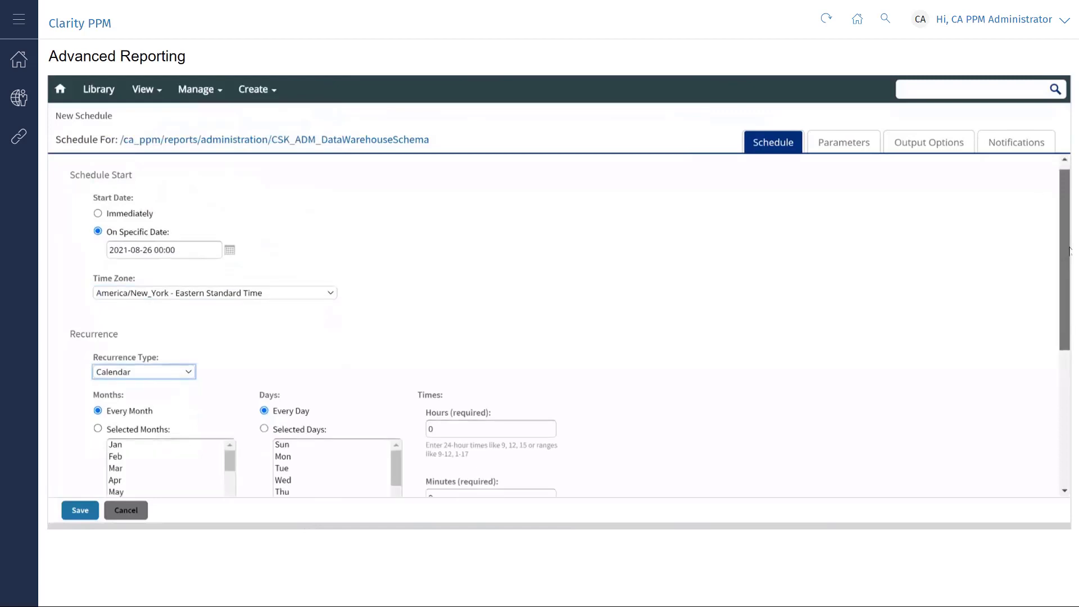
scroll(down, 3)
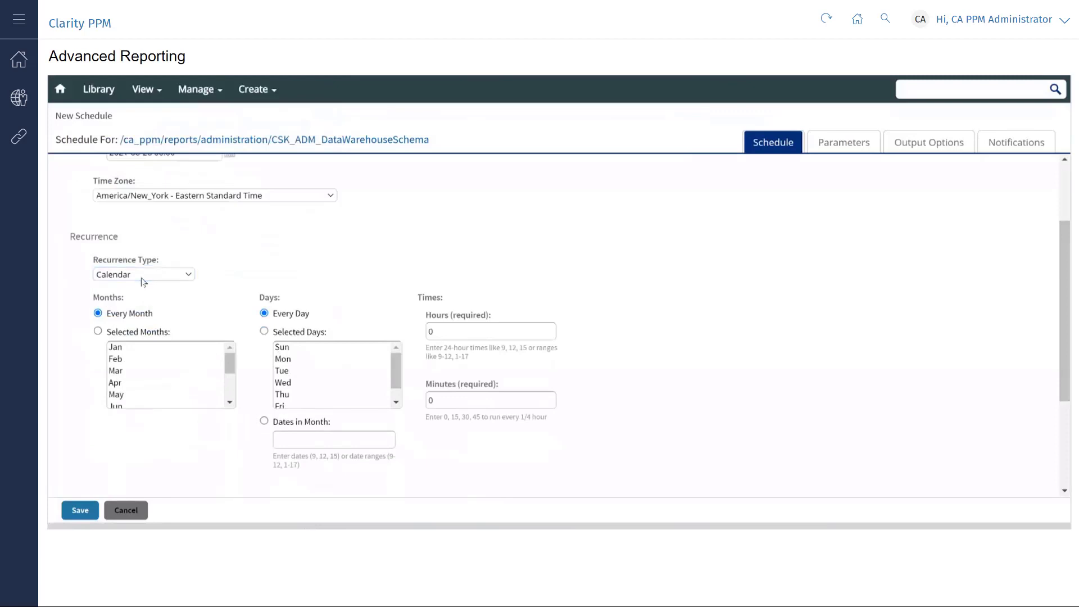
click(142, 274)
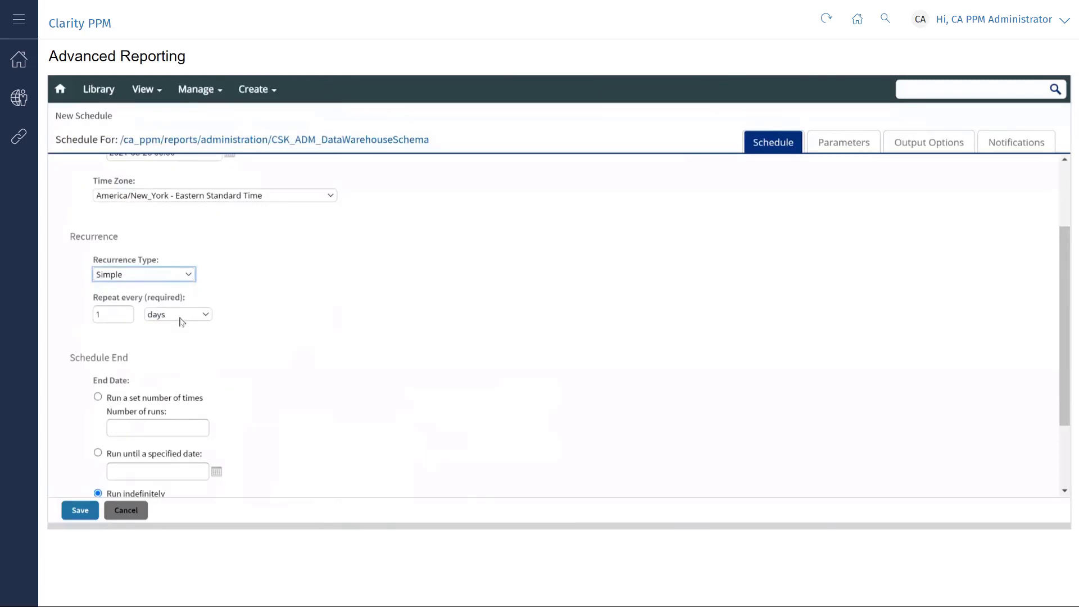
click(177, 314)
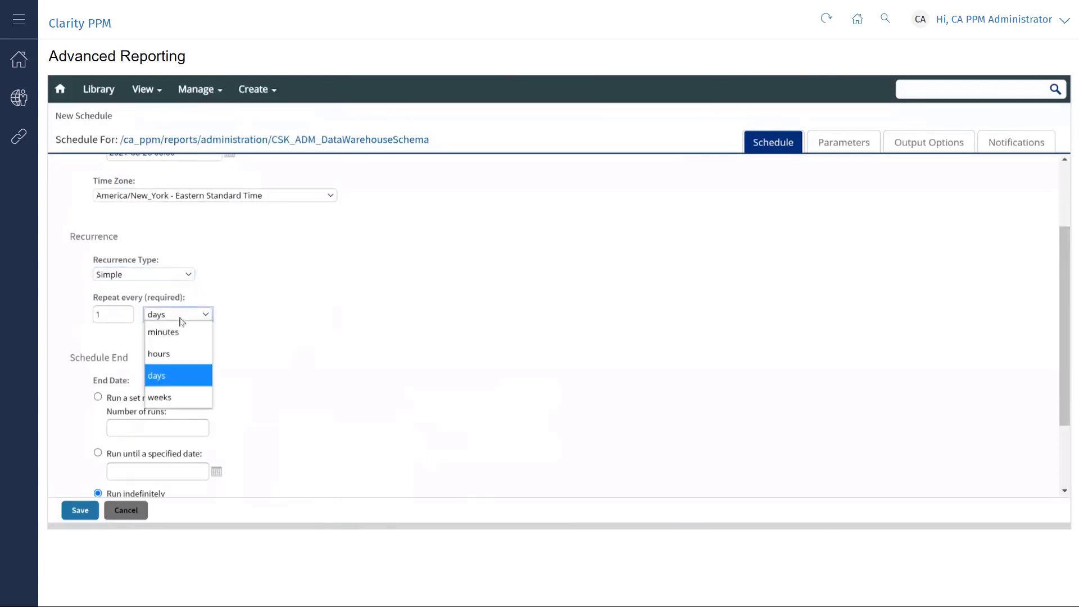
click(156, 376)
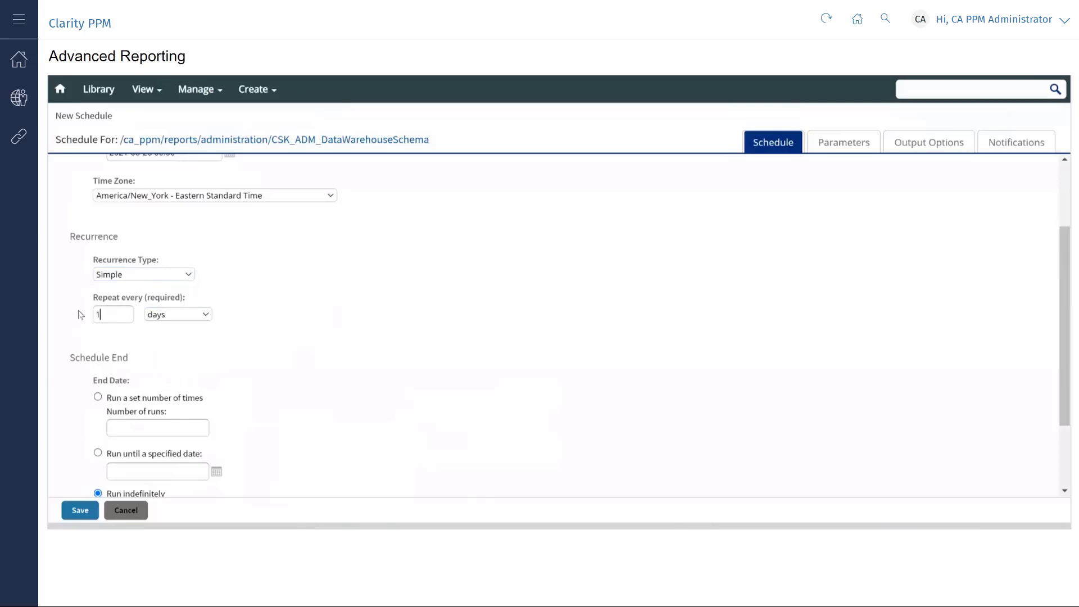
text(2)
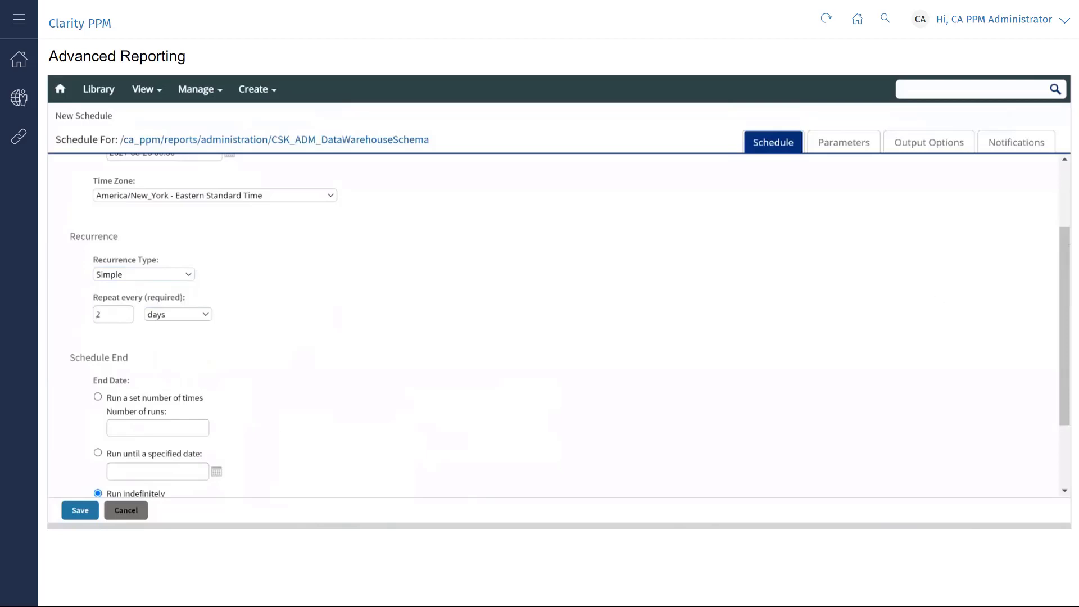
- Pick 30 September 2021 as the run-until end date
scroll(down, 3)
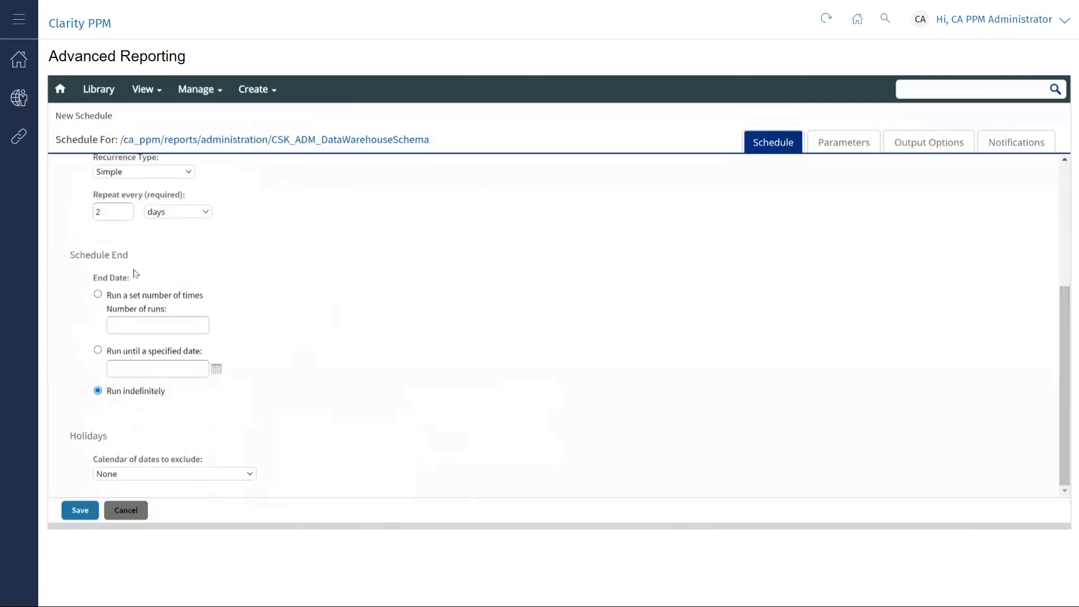
mouse_move(212, 311)
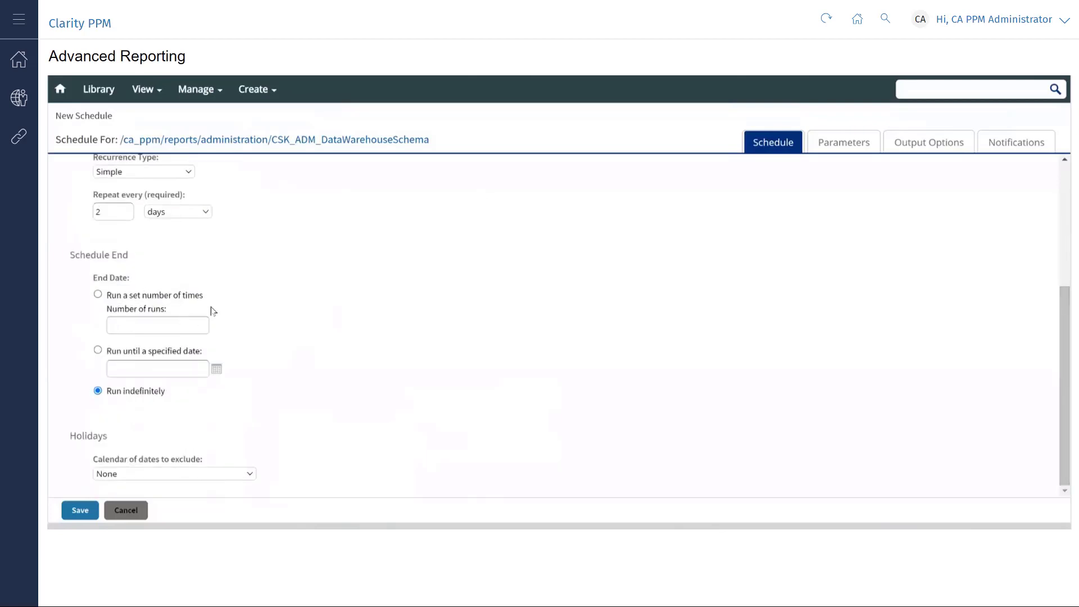
click(112, 211)
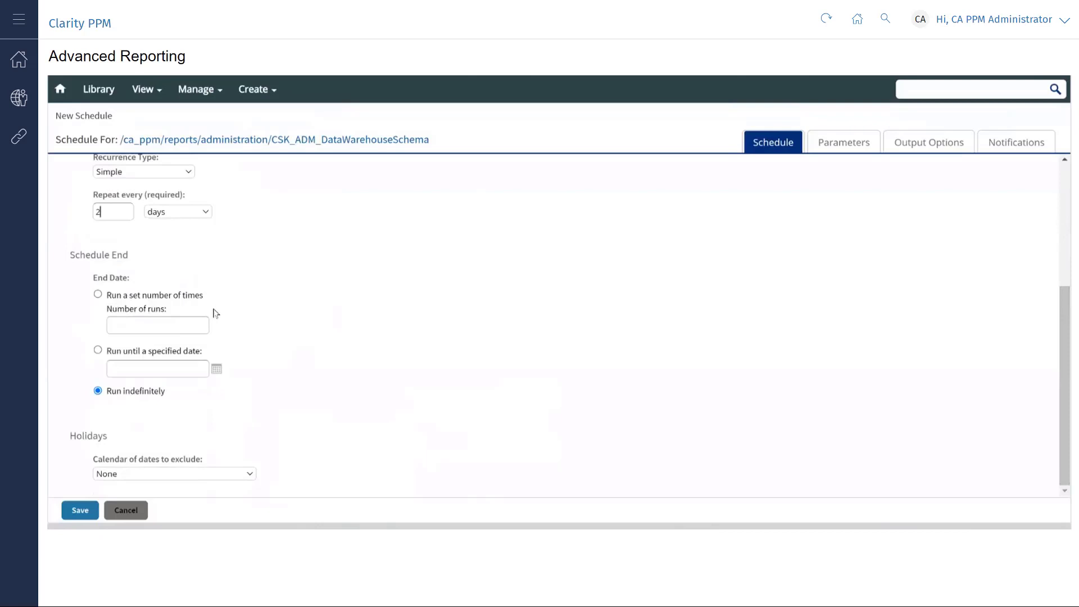
mouse_move(290, 355)
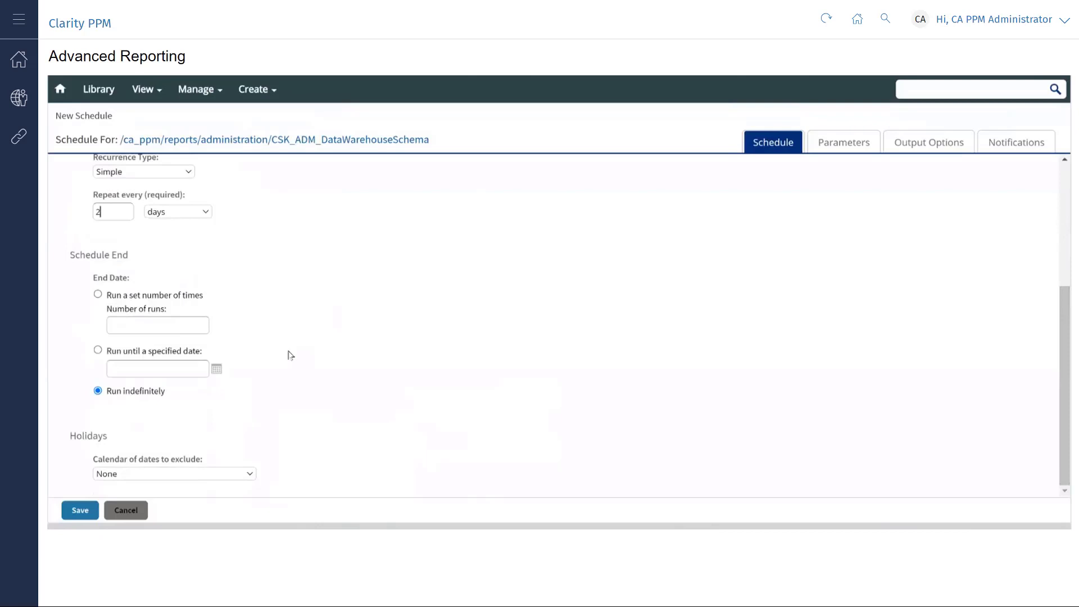
mouse_move(230, 364)
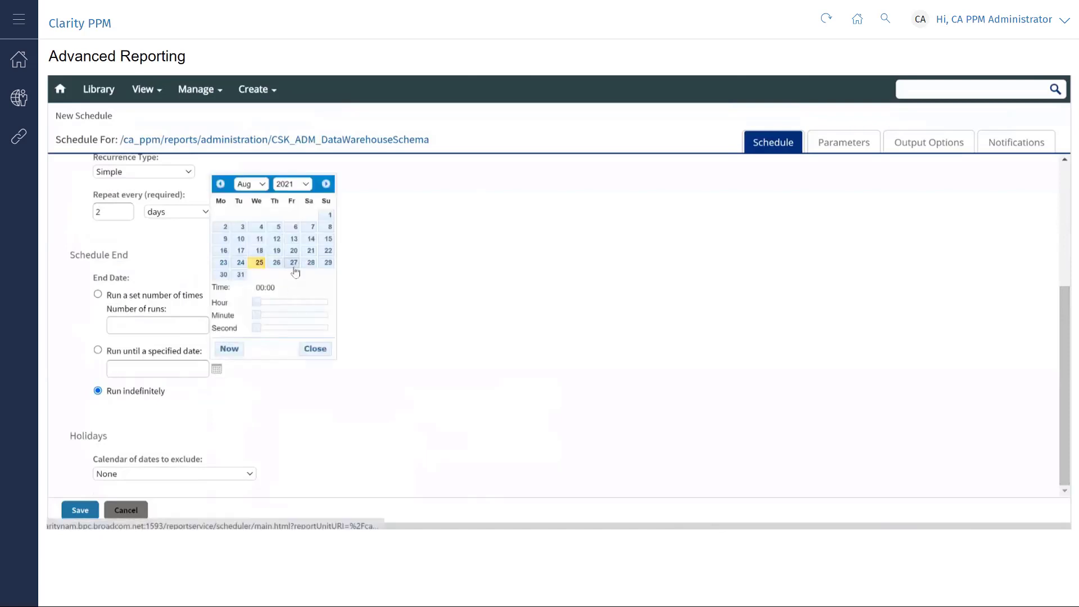
click(292, 262)
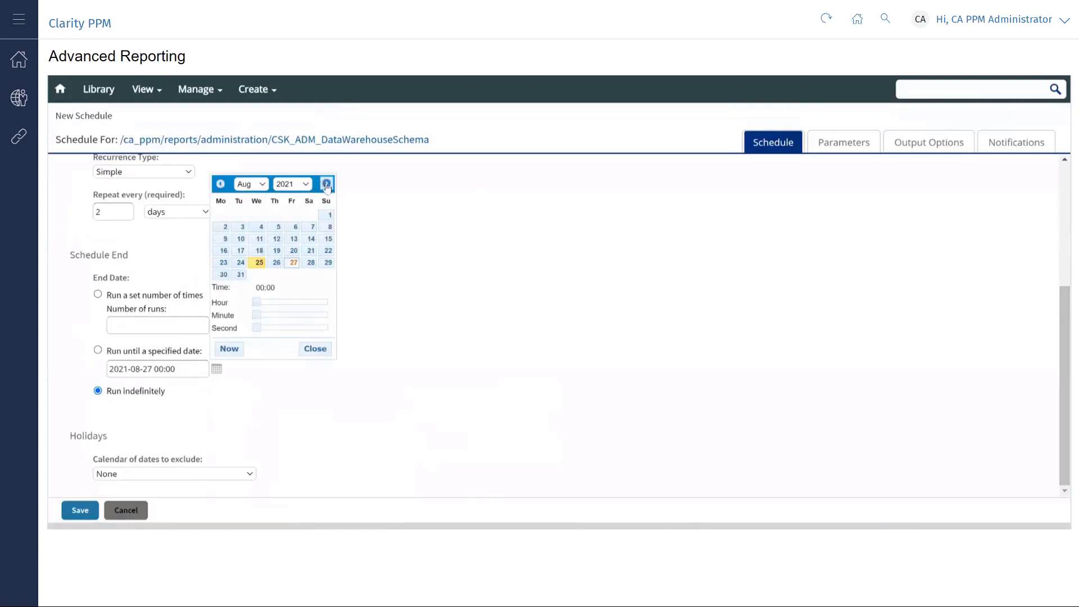
click(326, 184)
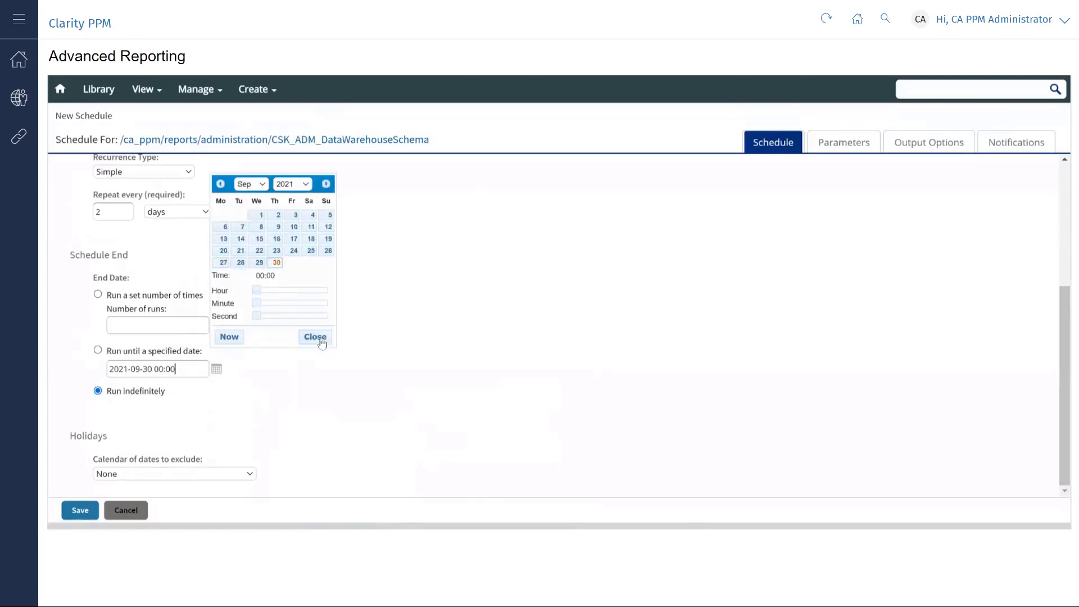
click(315, 336)
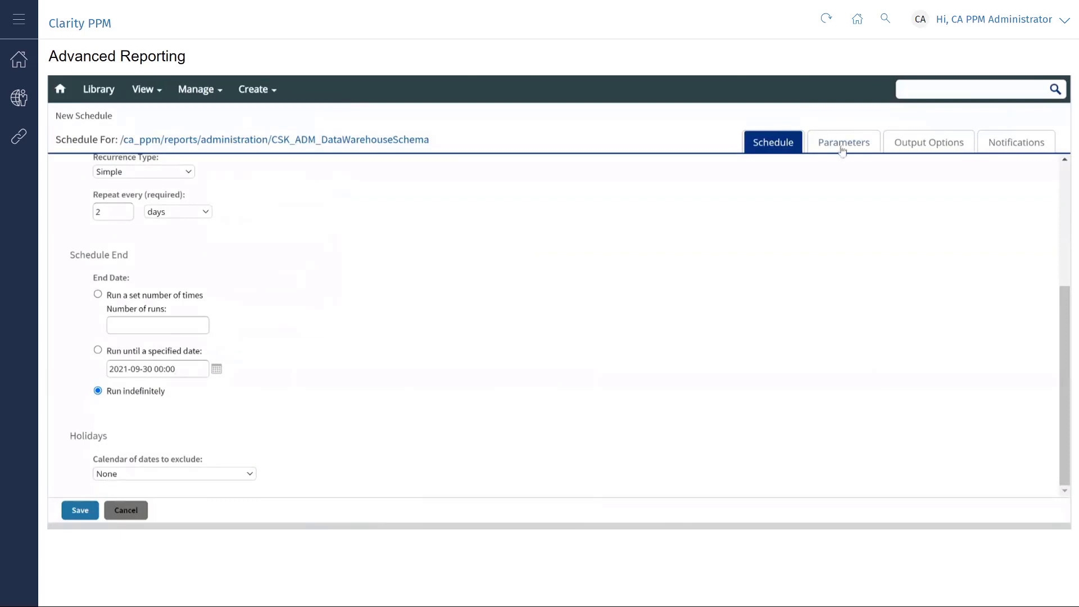
- Select all 354 Data Warehouse Table parameters for the scheduled report
click(844, 142)
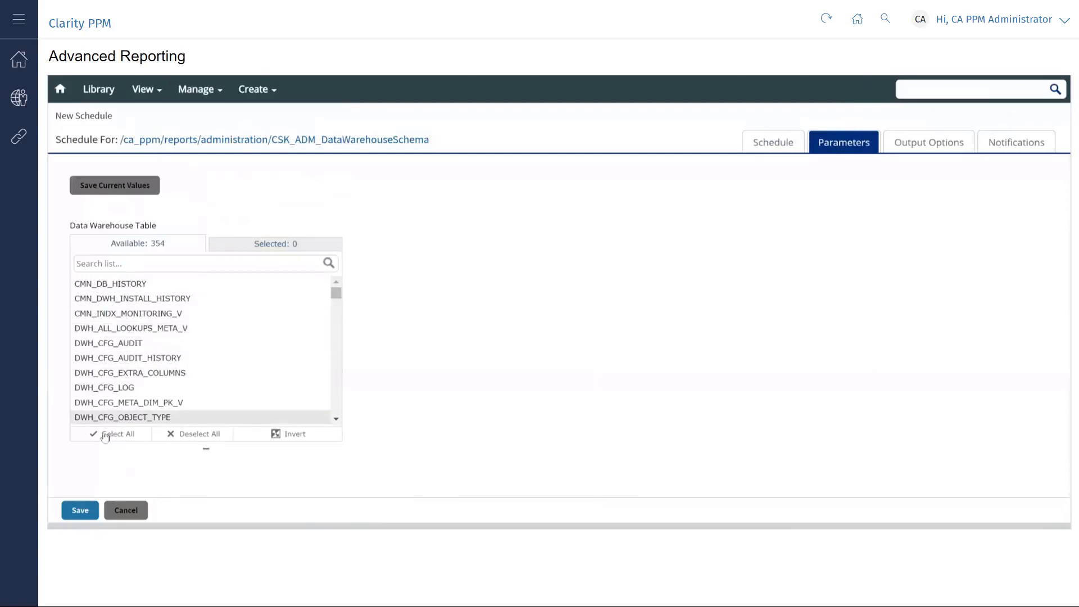
click(115, 434)
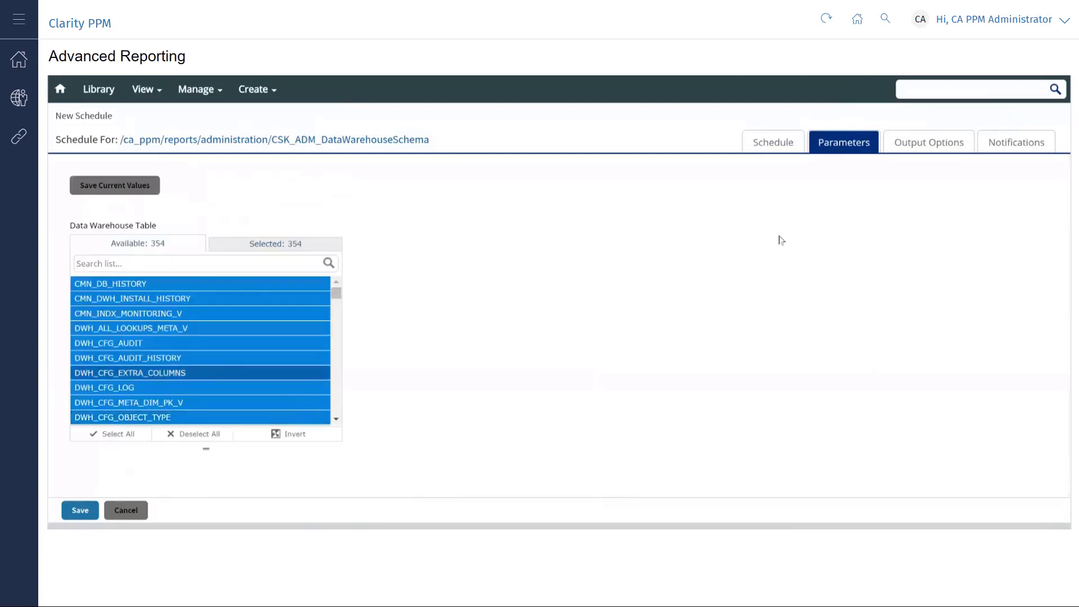
mouse_move(923, 151)
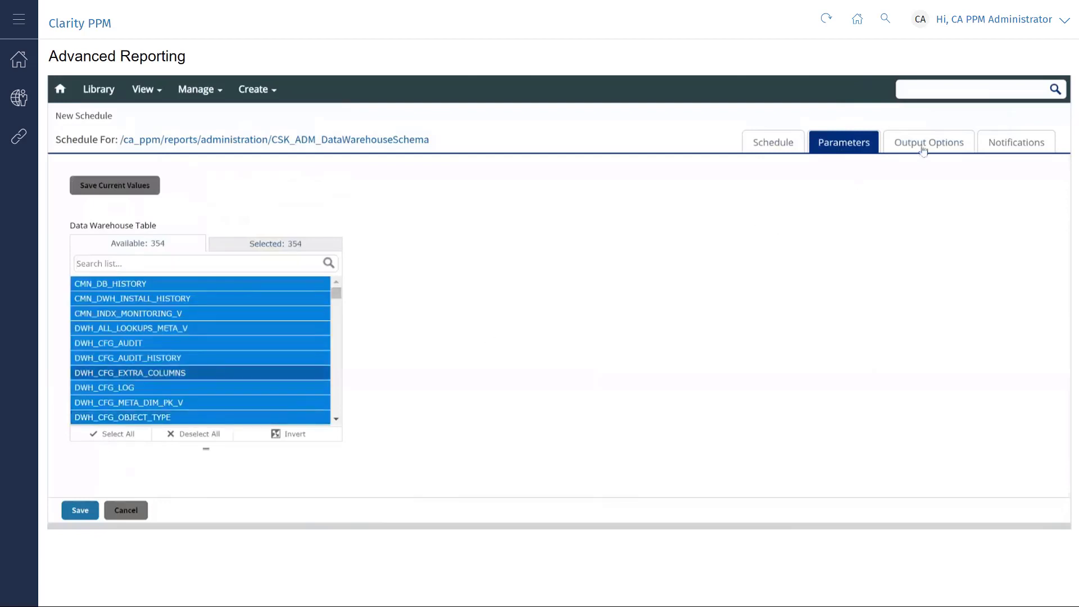
click(929, 142)
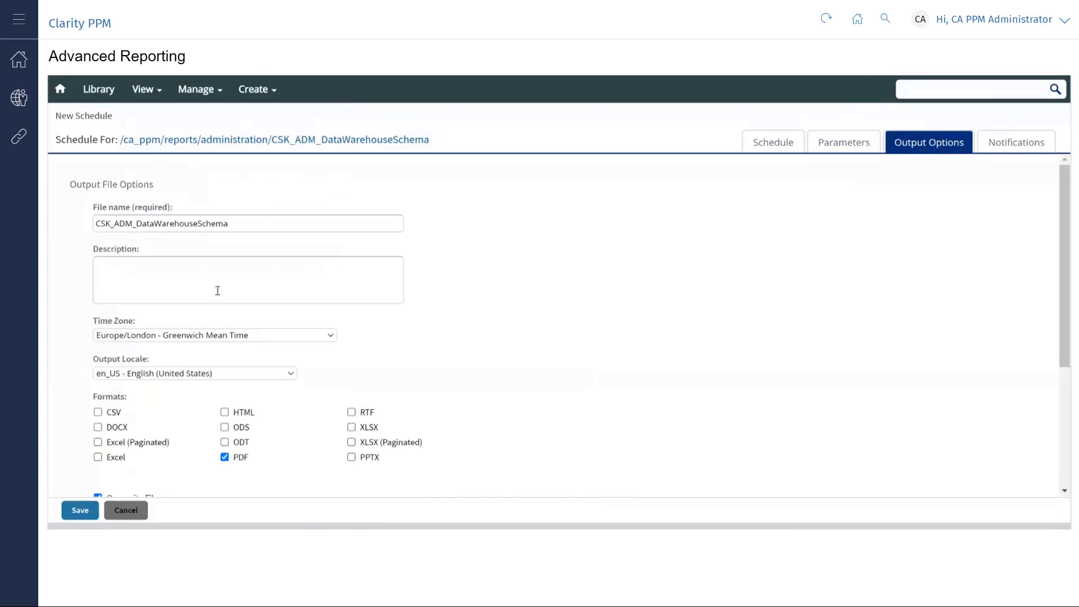
- Choose America/New_York - Eastern Standard Time as the output time zone
click(213, 335)
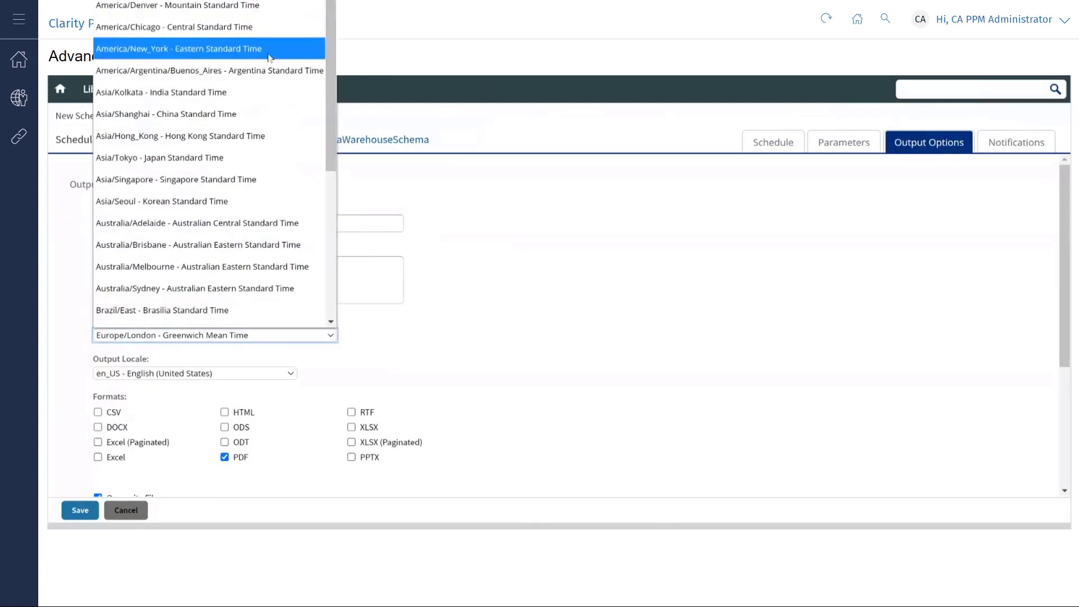
click(179, 49)
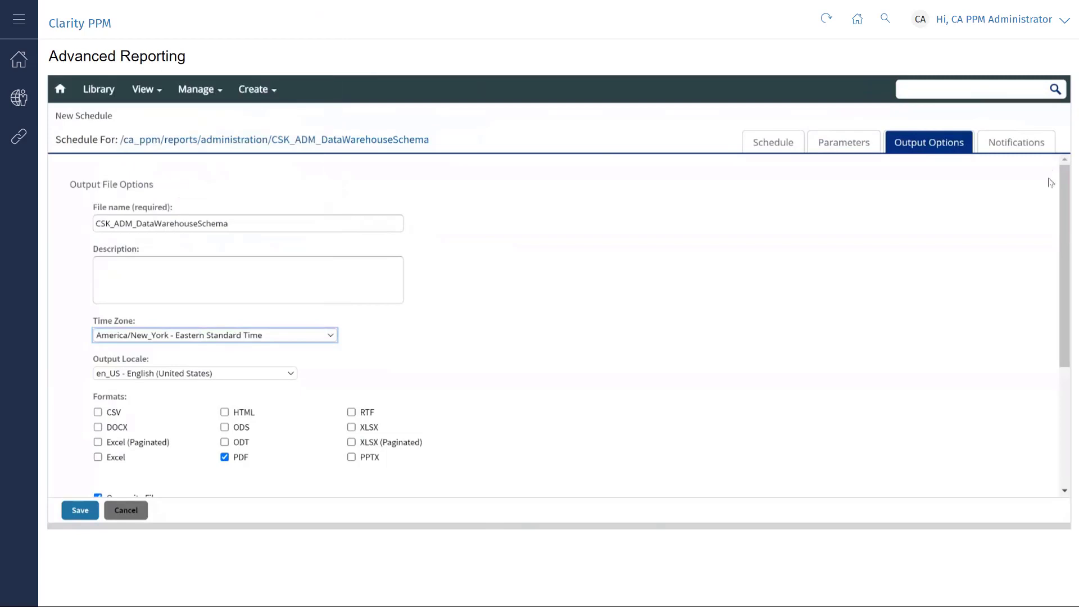
scroll(down, 3)
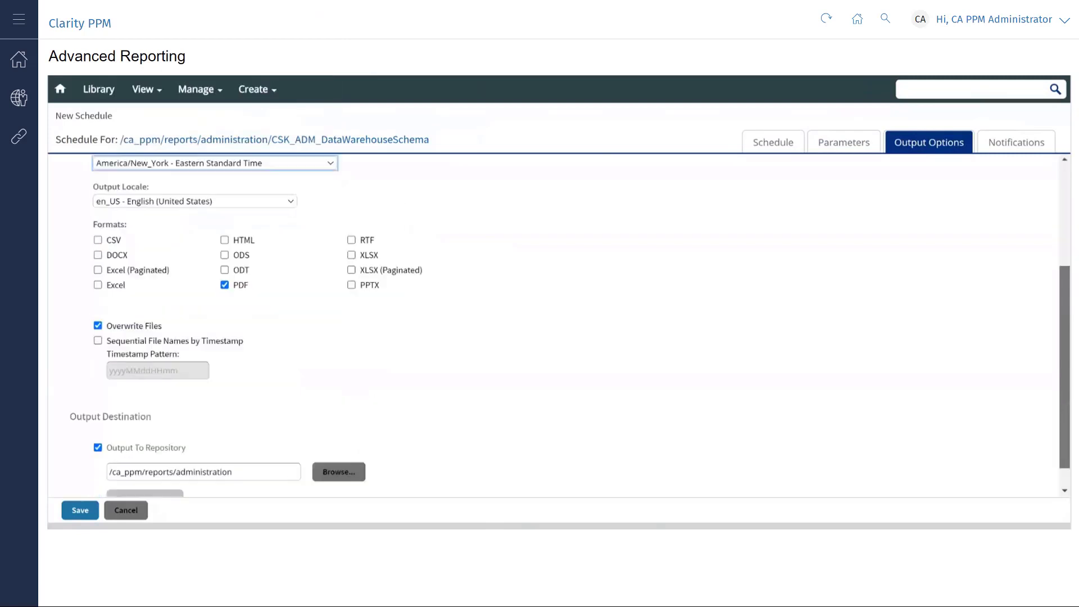
scroll(down, 3)
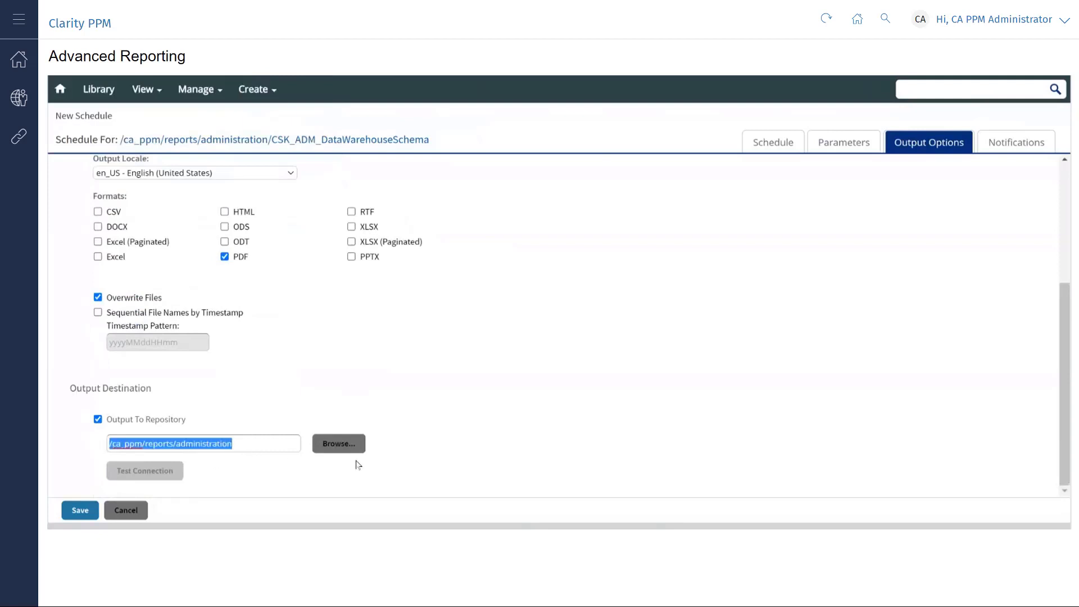
mouse_move(432, 434)
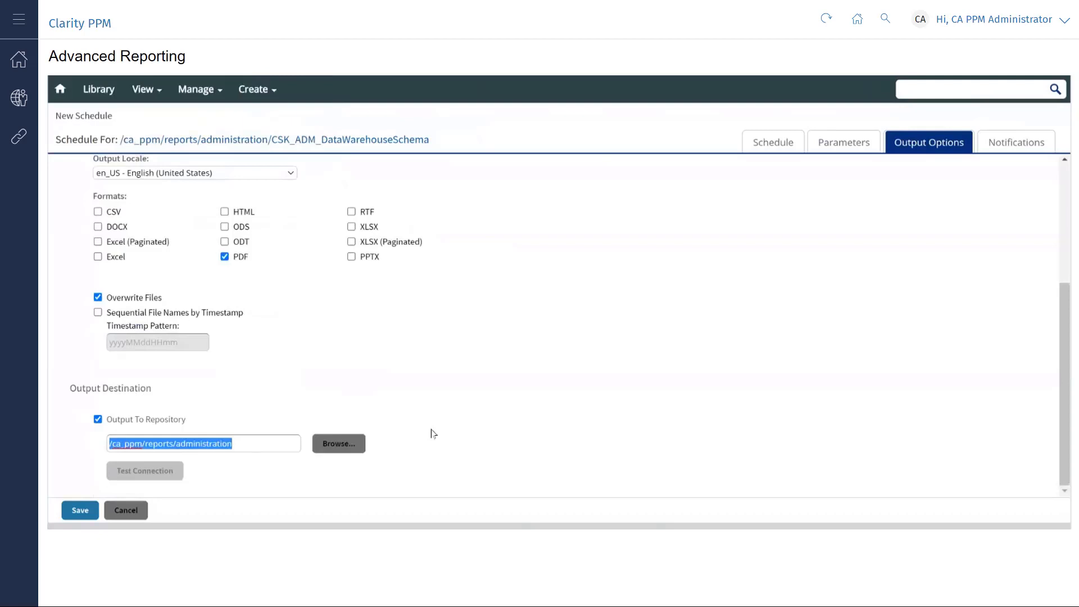
mouse_move(1011, 203)
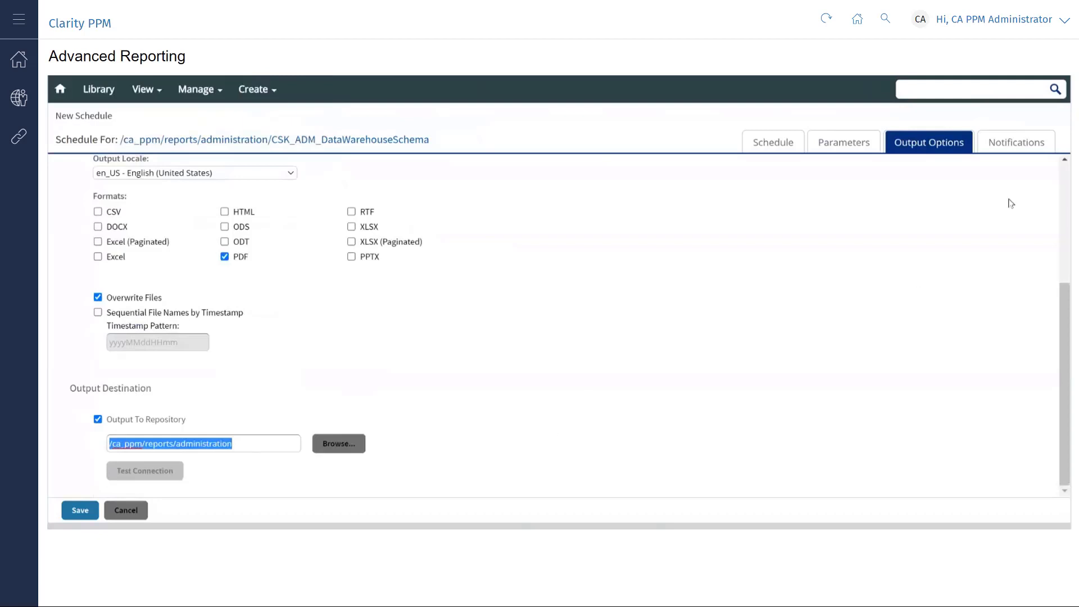
click(1016, 142)
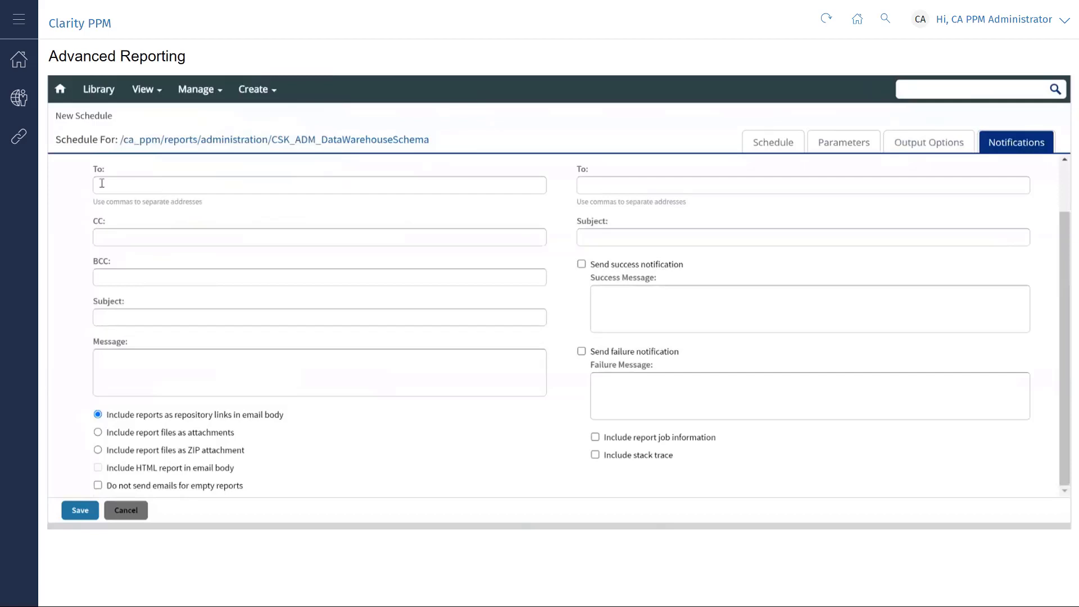
mouse_move(427, 191)
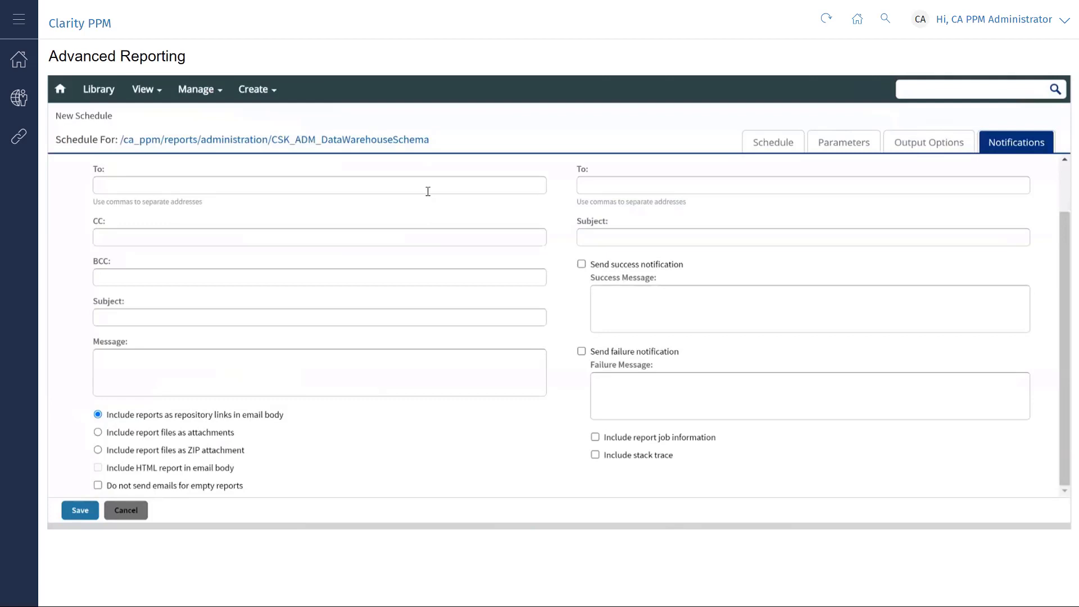
mouse_move(1032, 292)
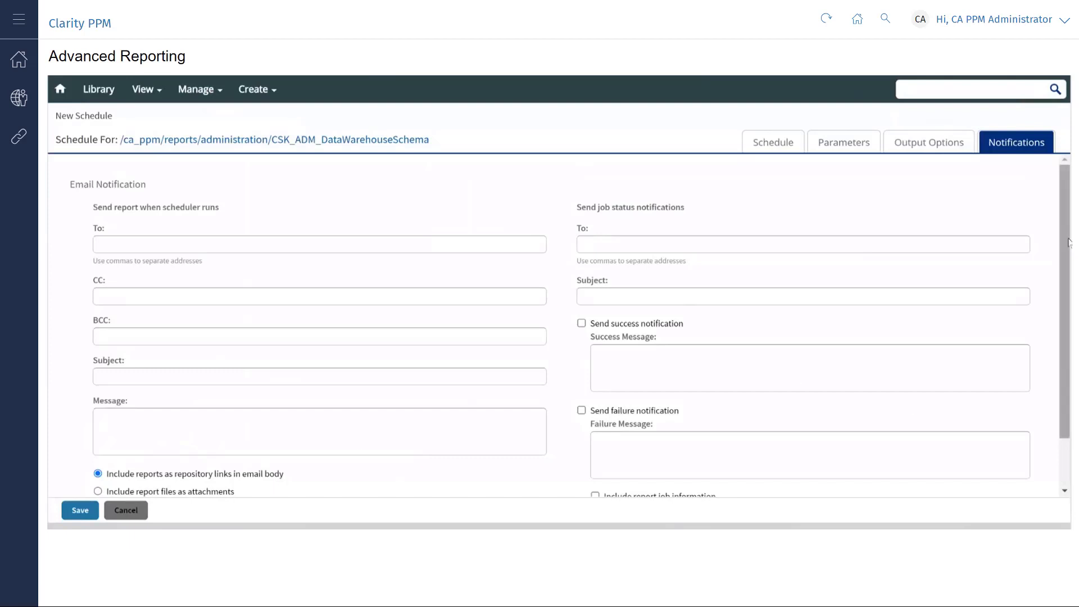
scroll(down, 3)
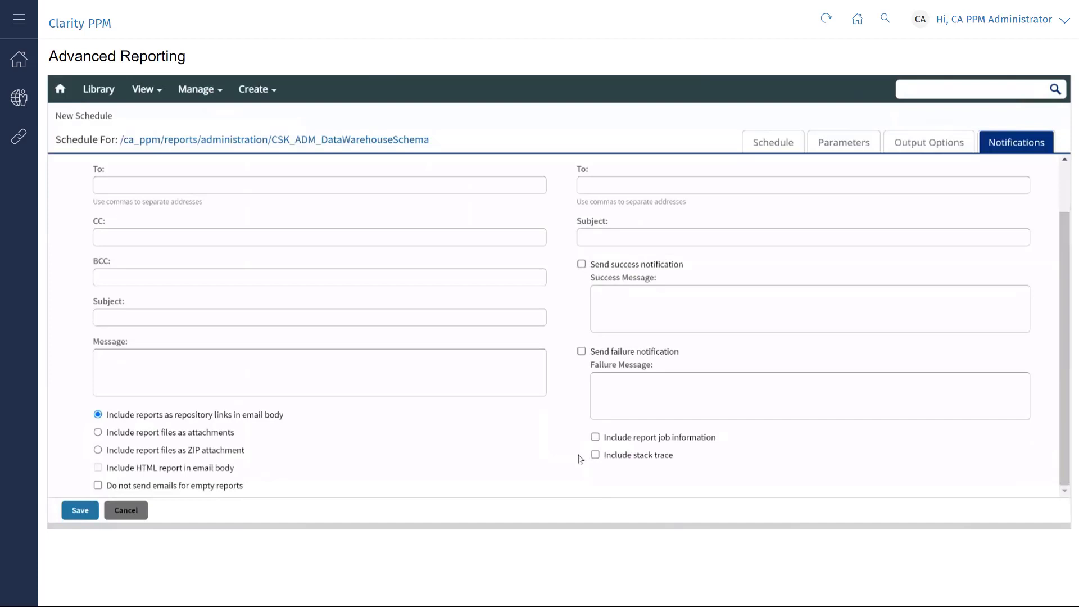
mouse_move(258, 429)
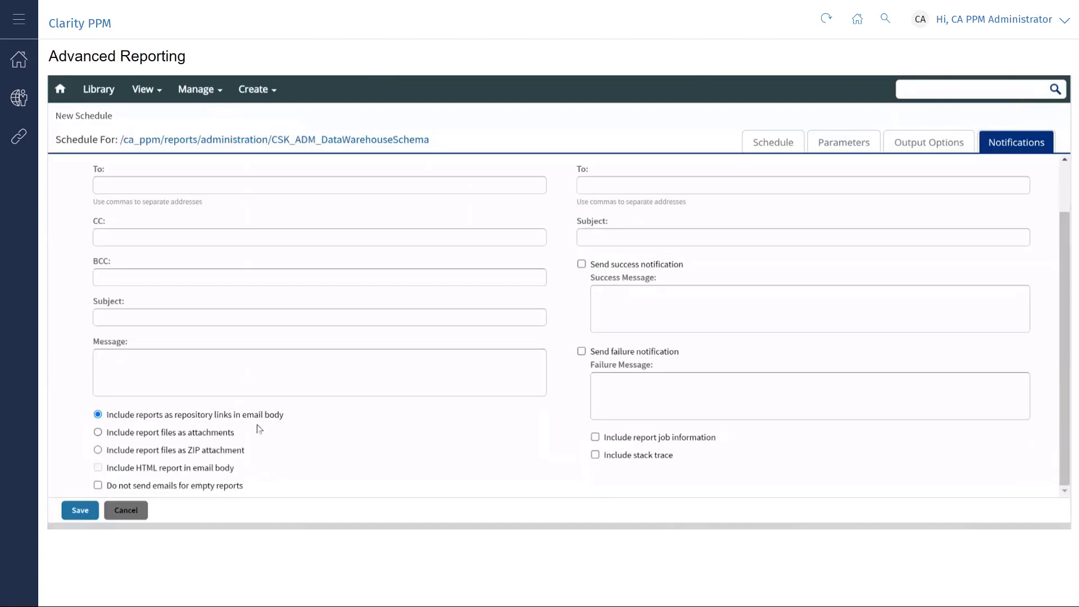
mouse_move(301, 438)
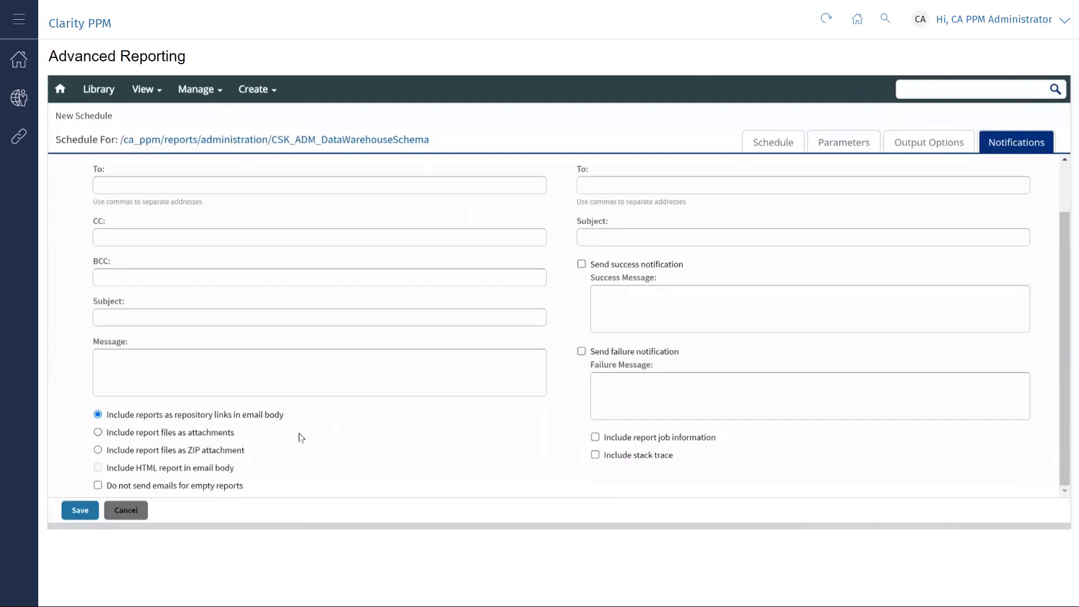
mouse_move(224, 427)
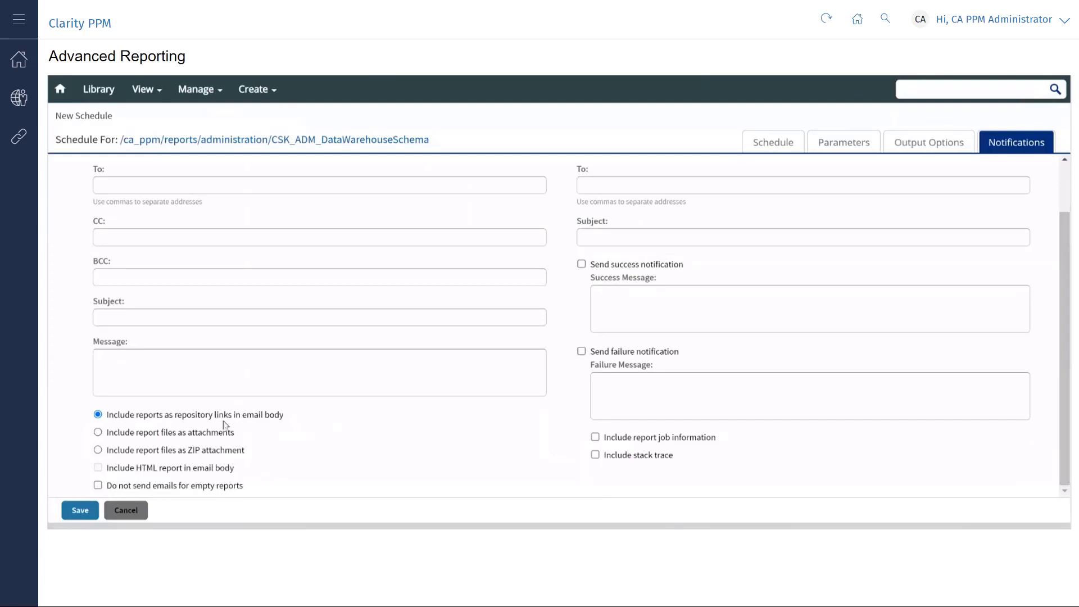
mouse_move(197, 466)
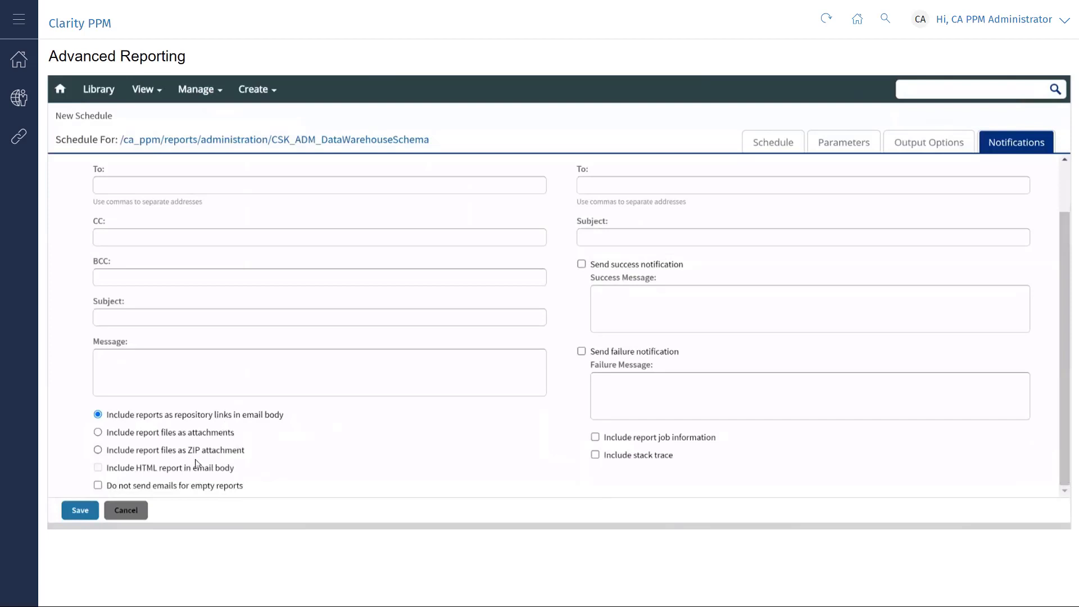
mouse_move(991, 298)
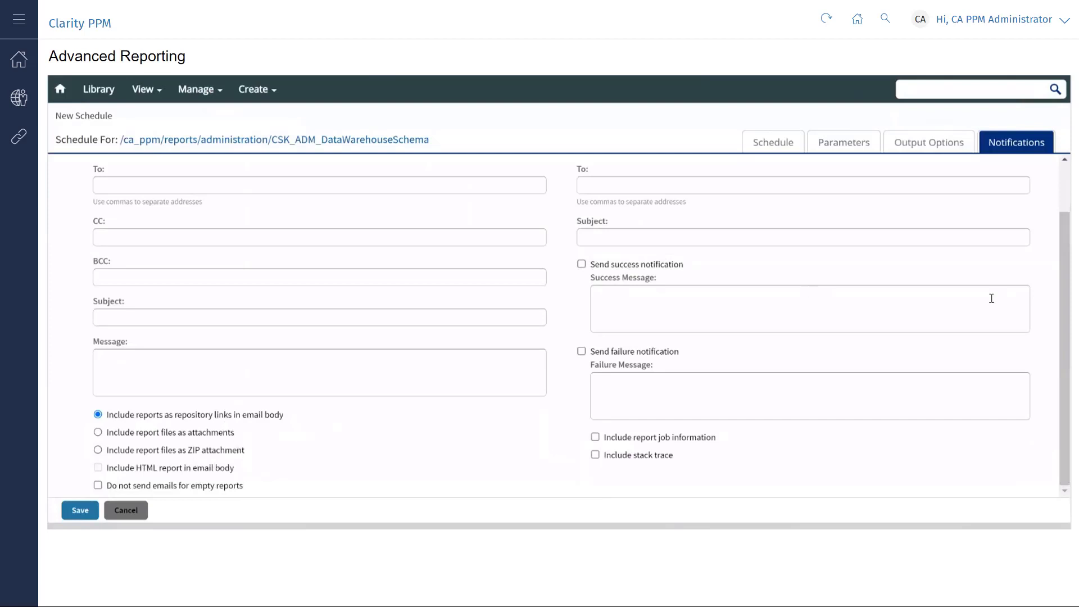
mouse_move(182, 461)
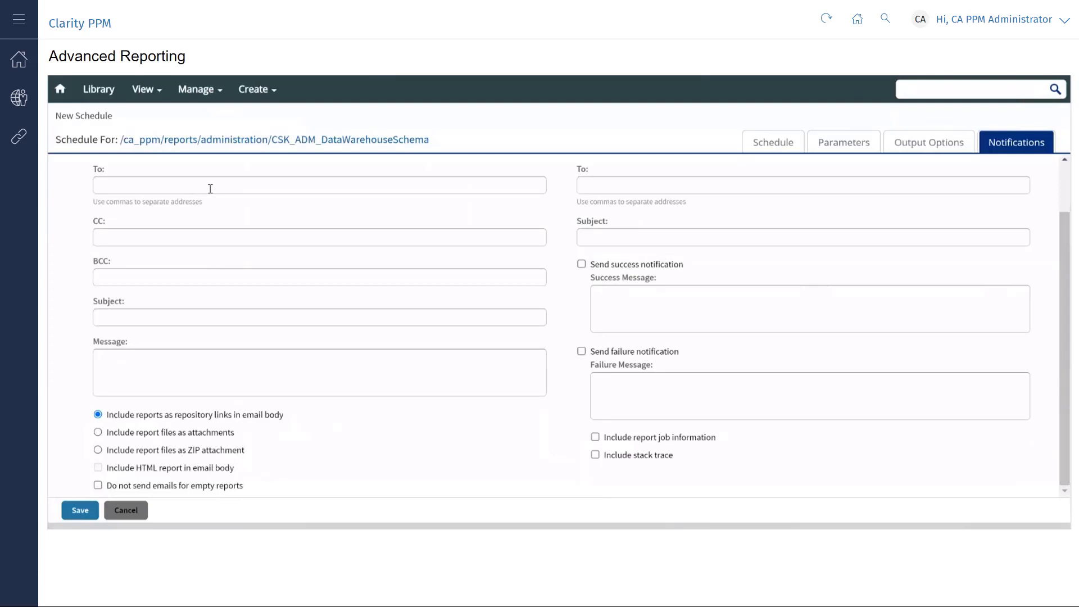
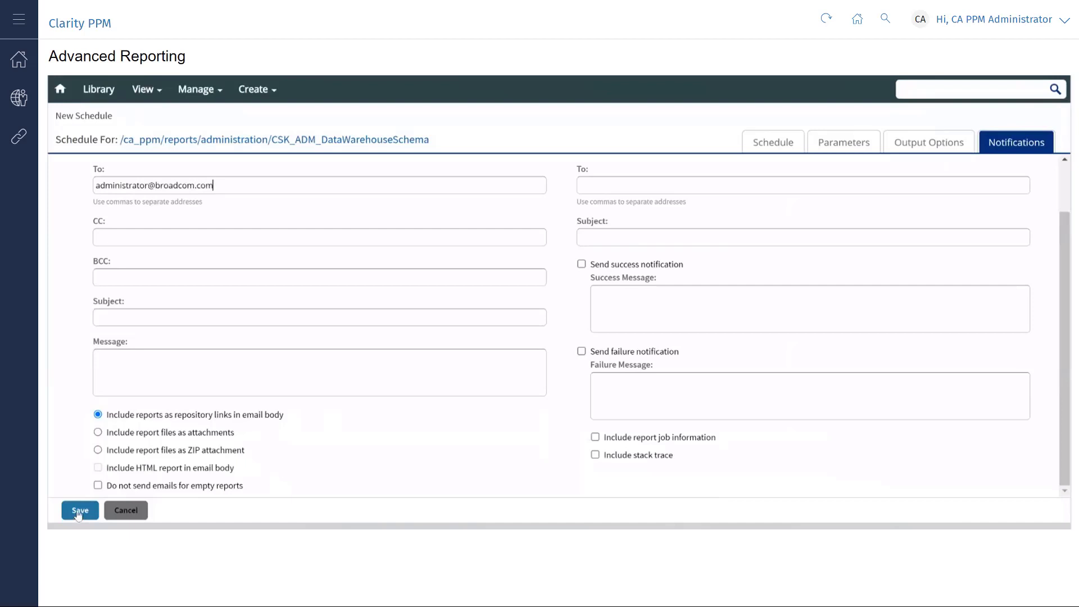
- Send the notification to the administrator address with subject 'Test', and save
click(79, 511)
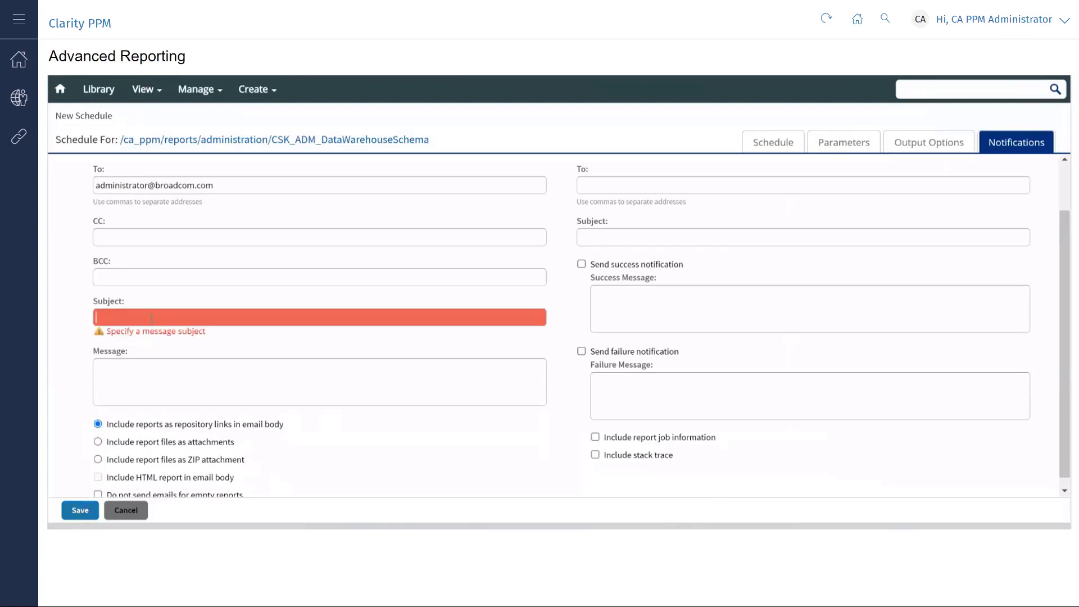
text(Test)
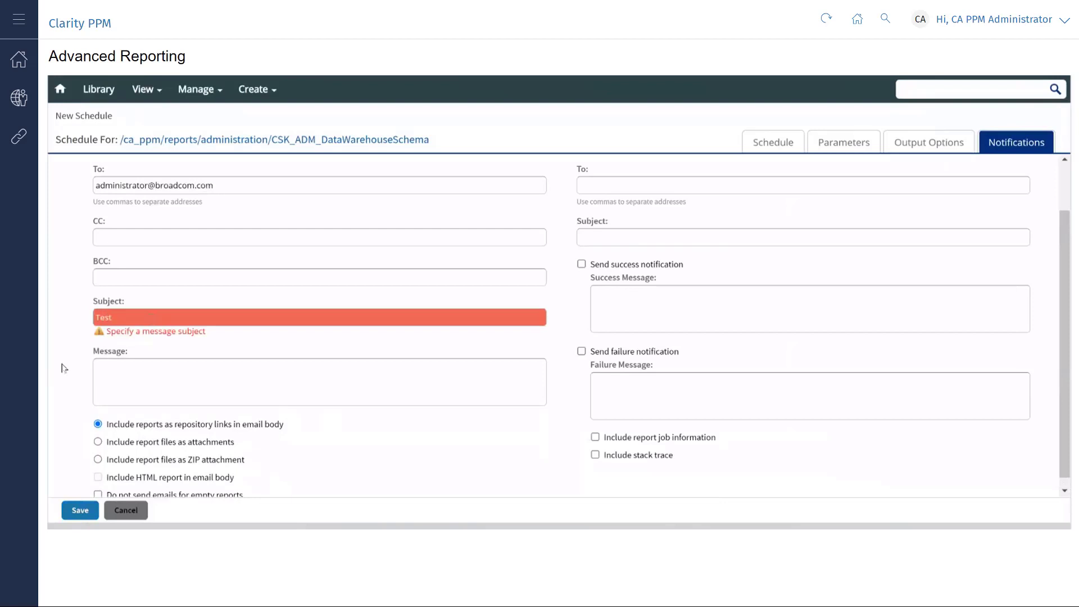
mouse_move(71, 424)
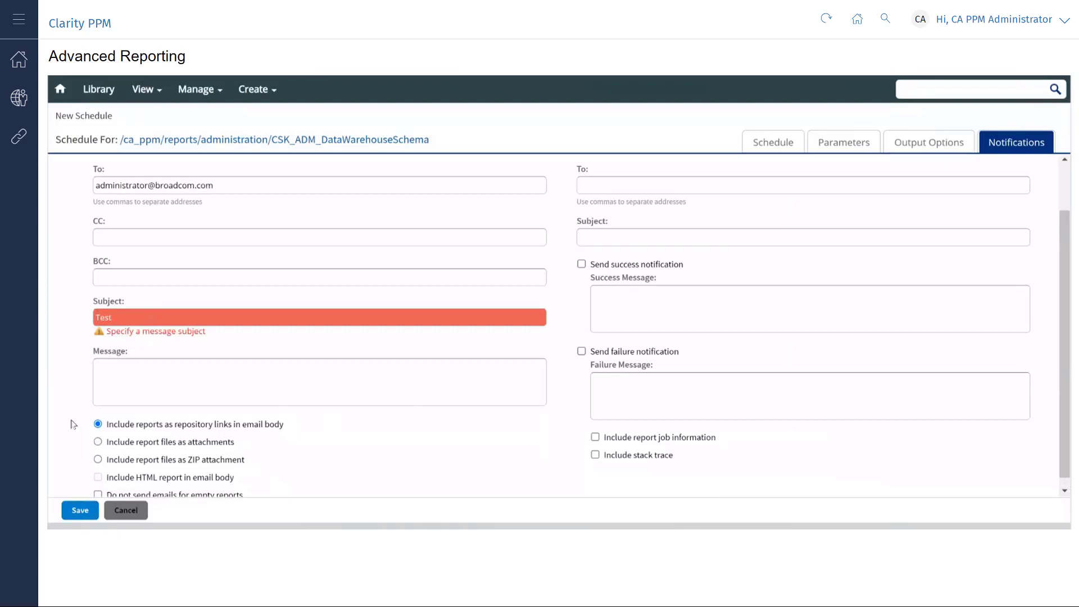
click(80, 511)
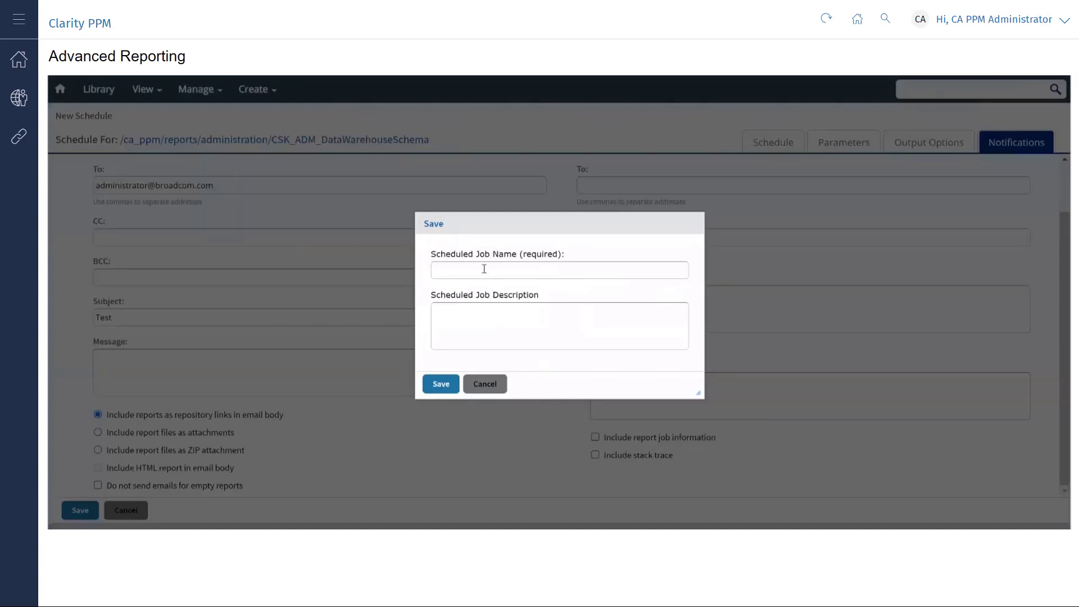
- Enter 'Schema Test' as the Scheduled Job Name and confirm the save
text(Schema)
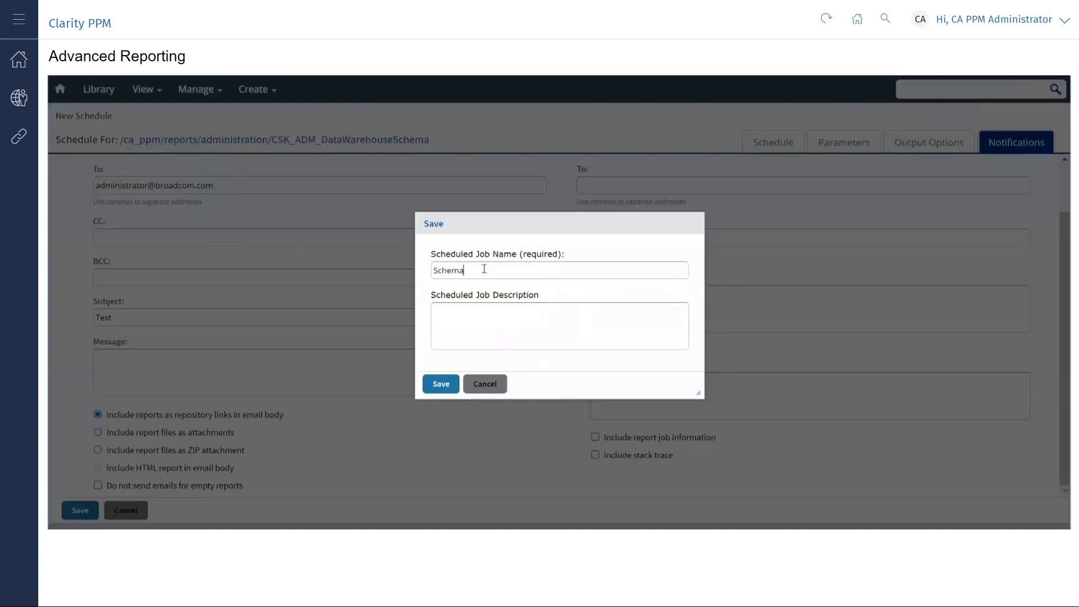
text(Test)
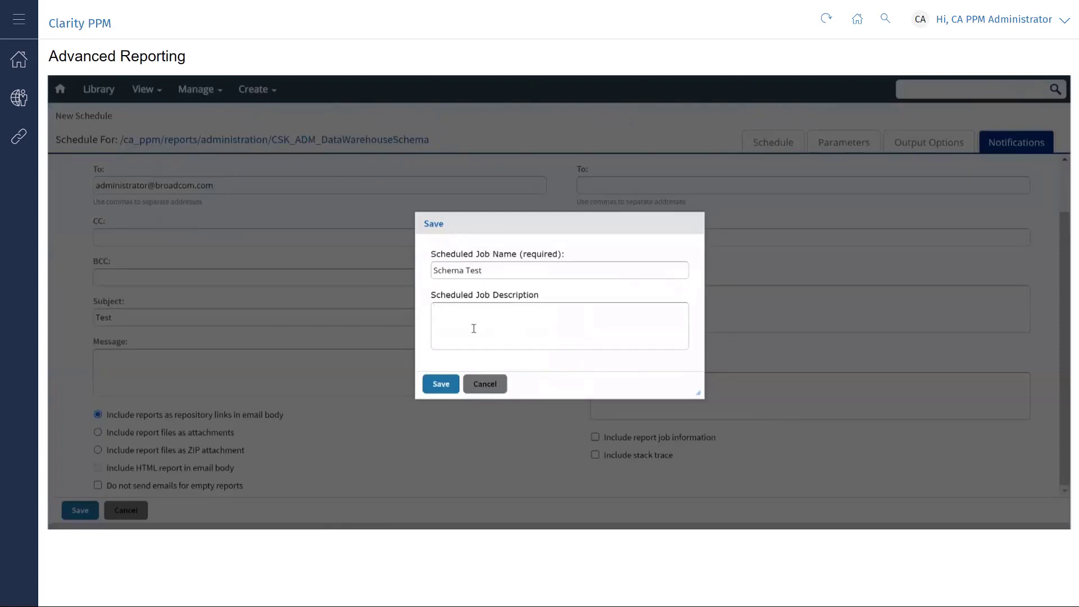
mouse_move(564, 454)
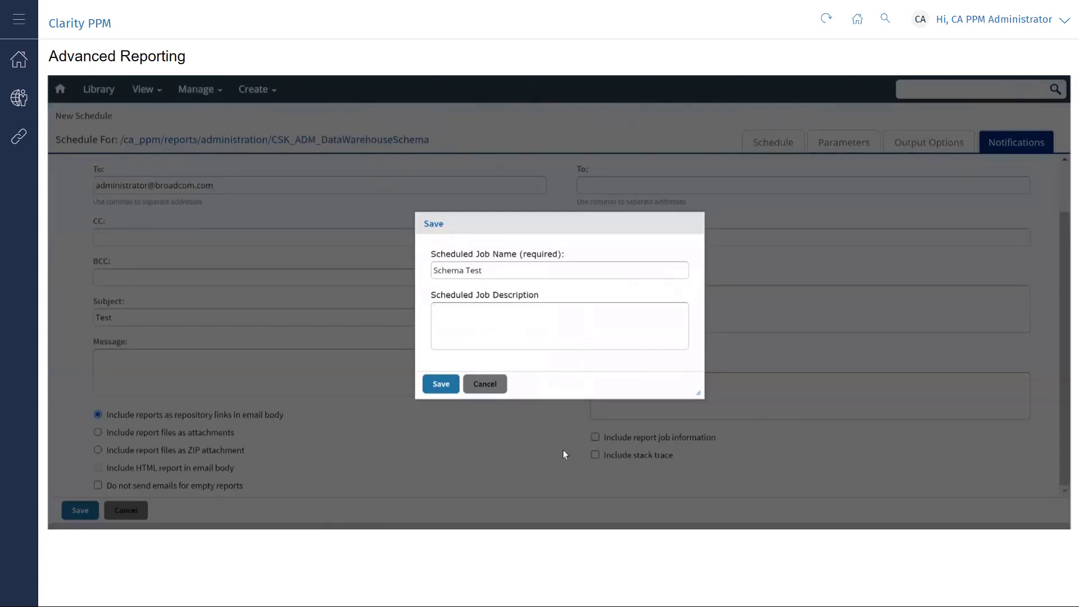
click(440, 384)
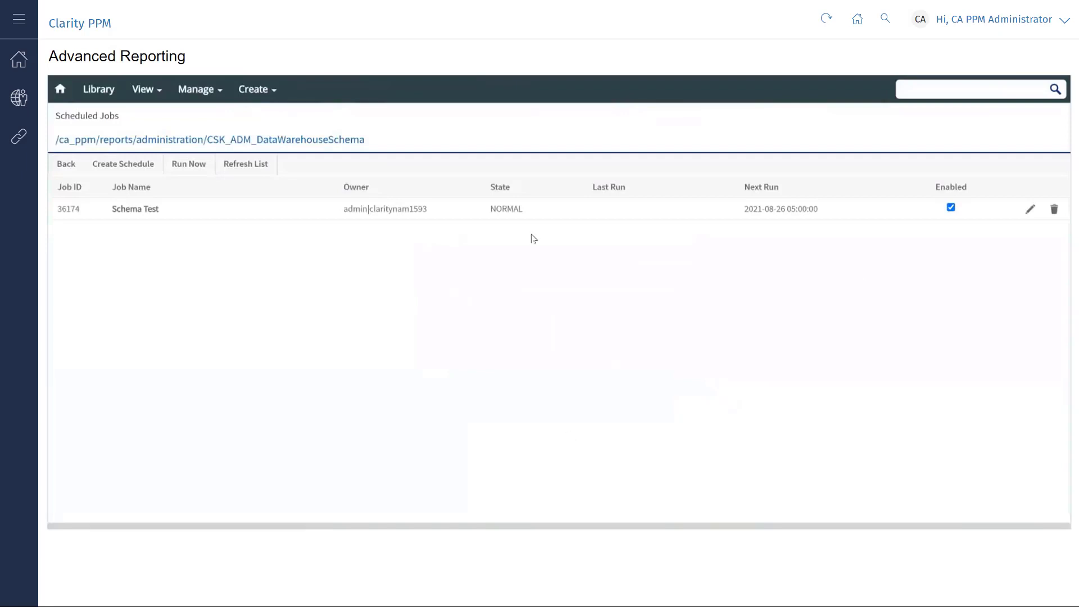
mouse_move(822, 204)
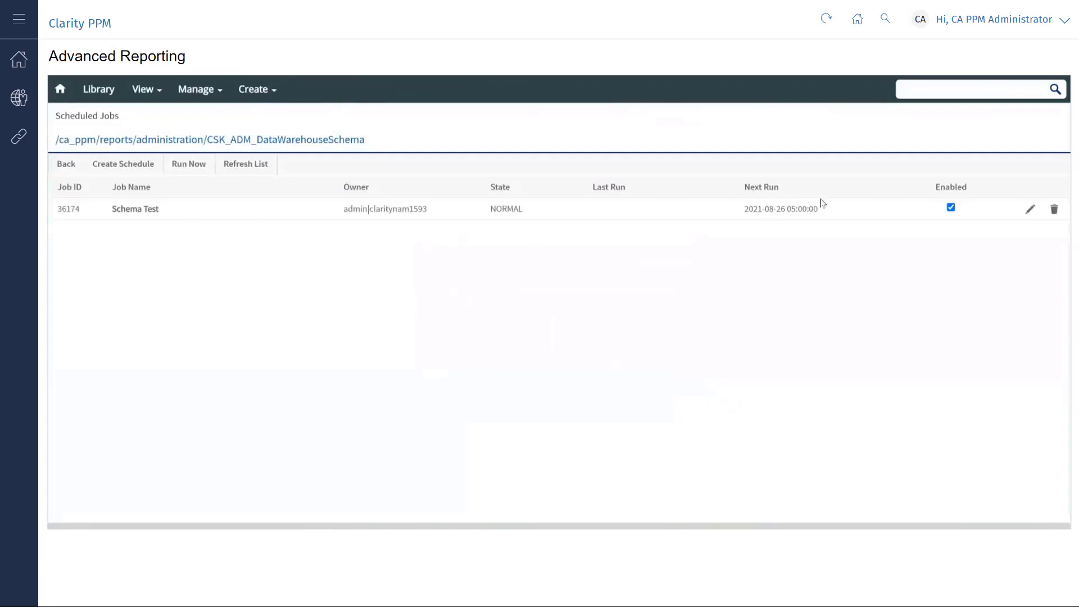
mouse_move(776, 221)
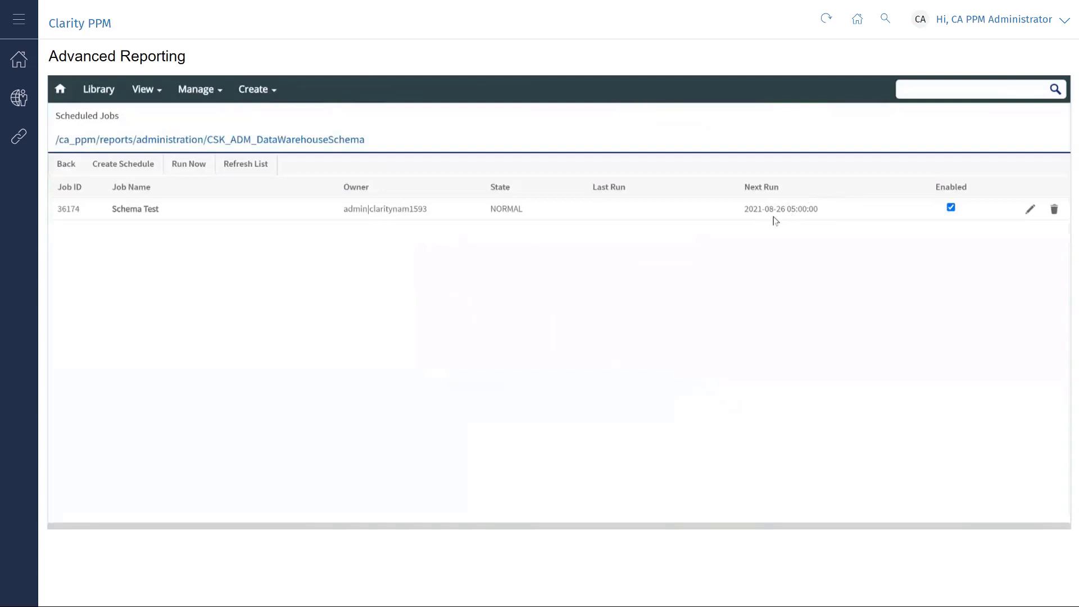
mouse_move(797, 220)
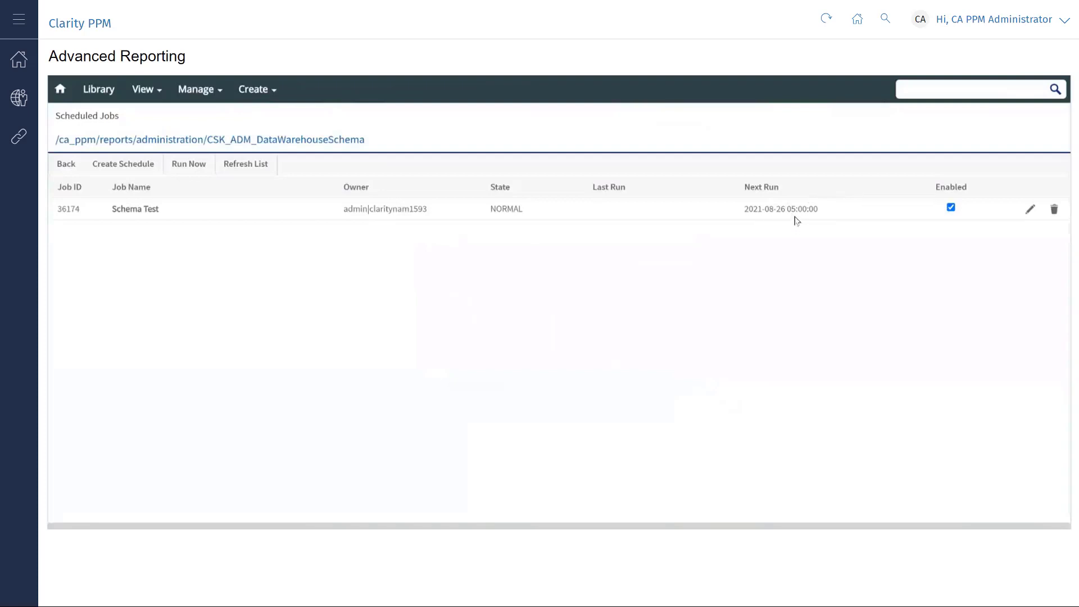
mouse_move(62, 285)
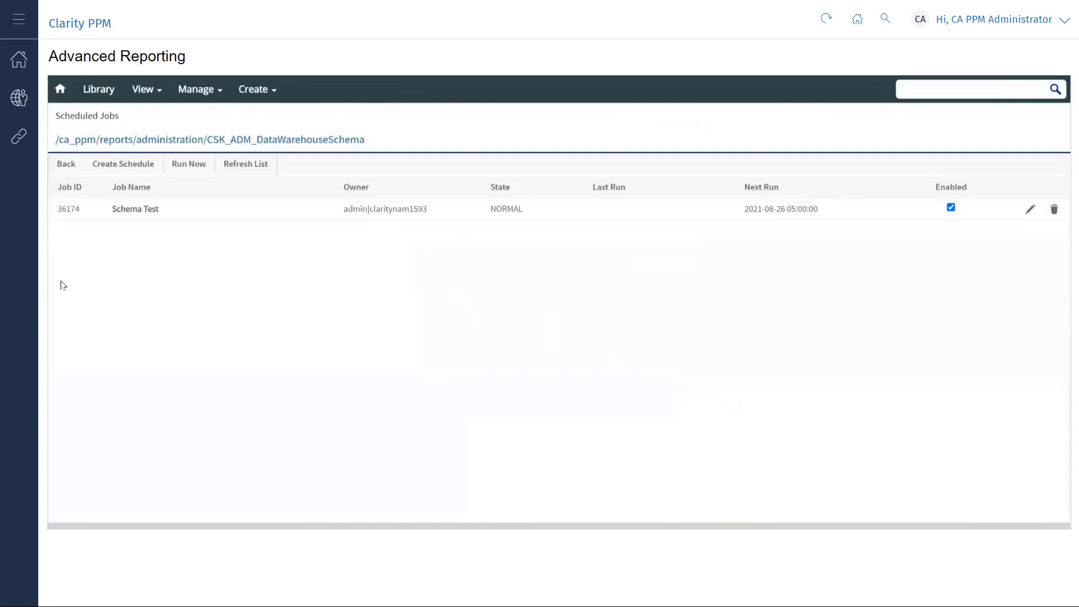
mouse_move(130, 211)
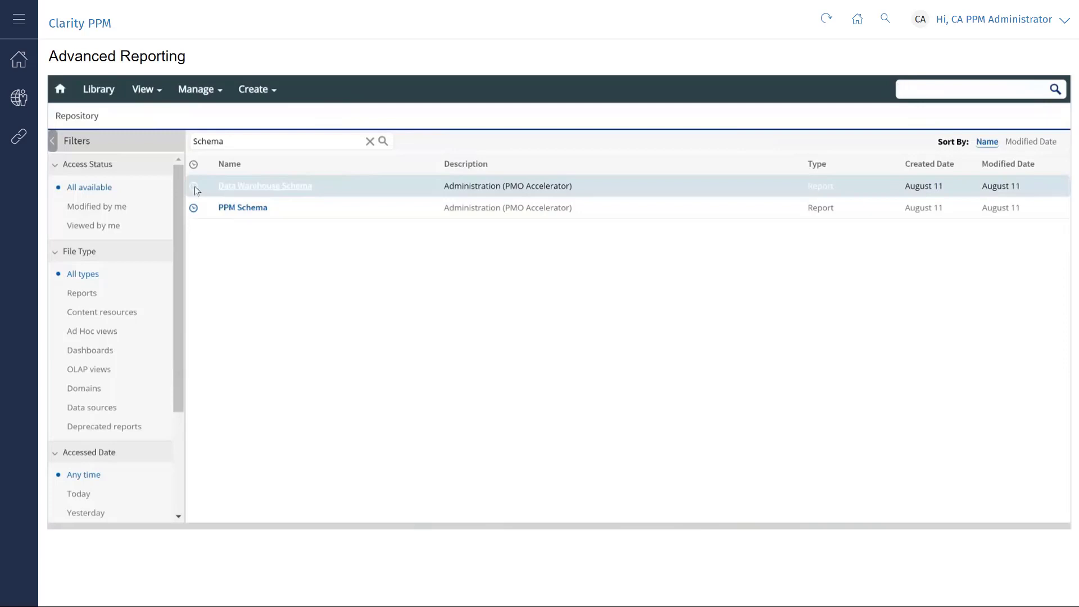
click(264, 186)
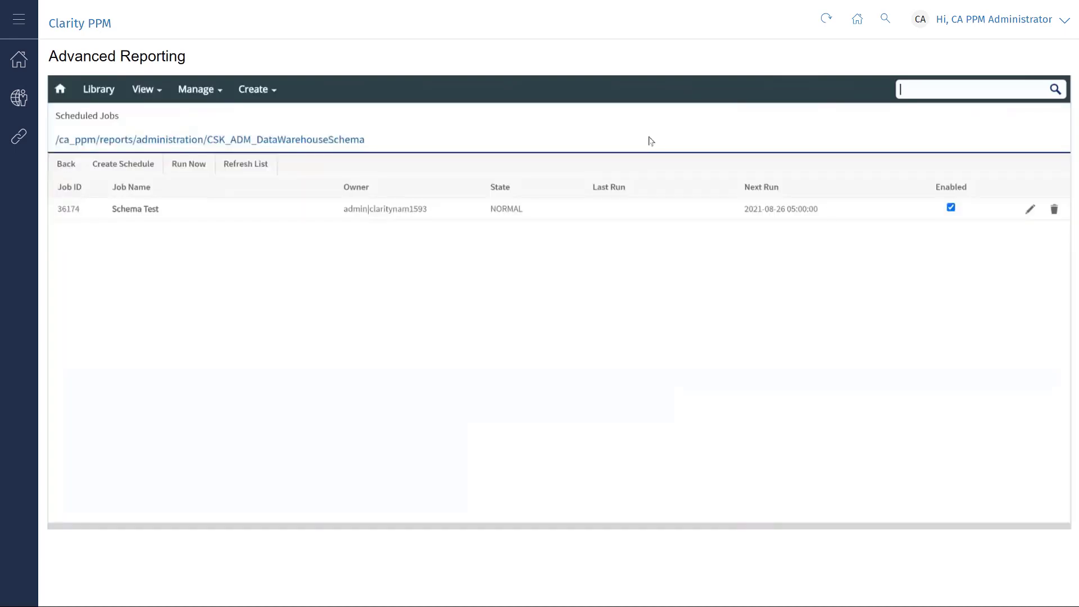
mouse_move(596, 340)
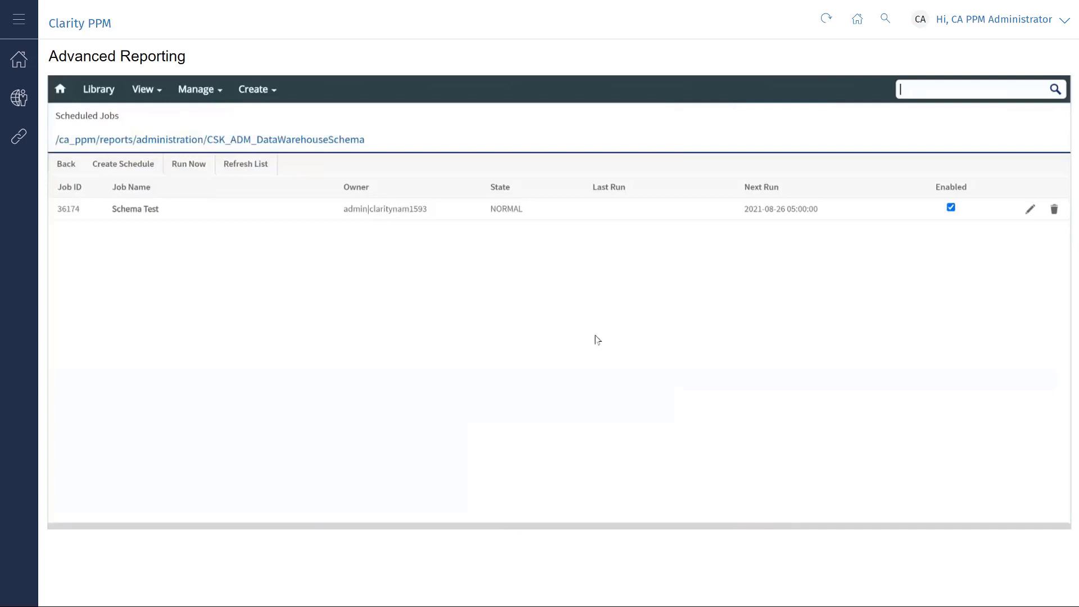